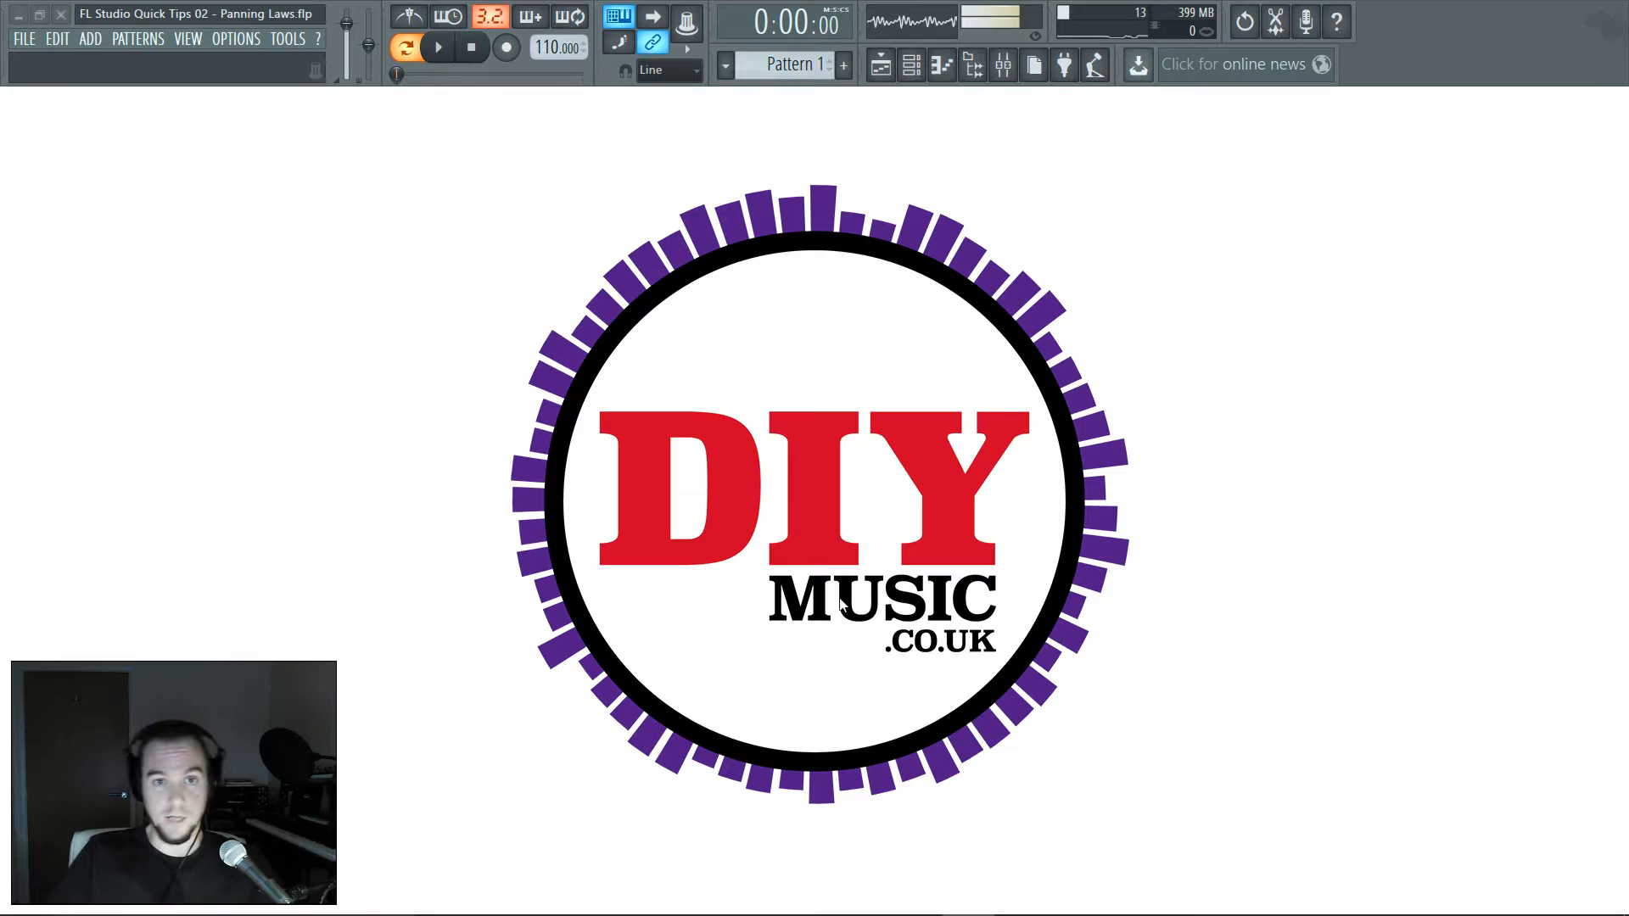
mouse_move(5, 185)
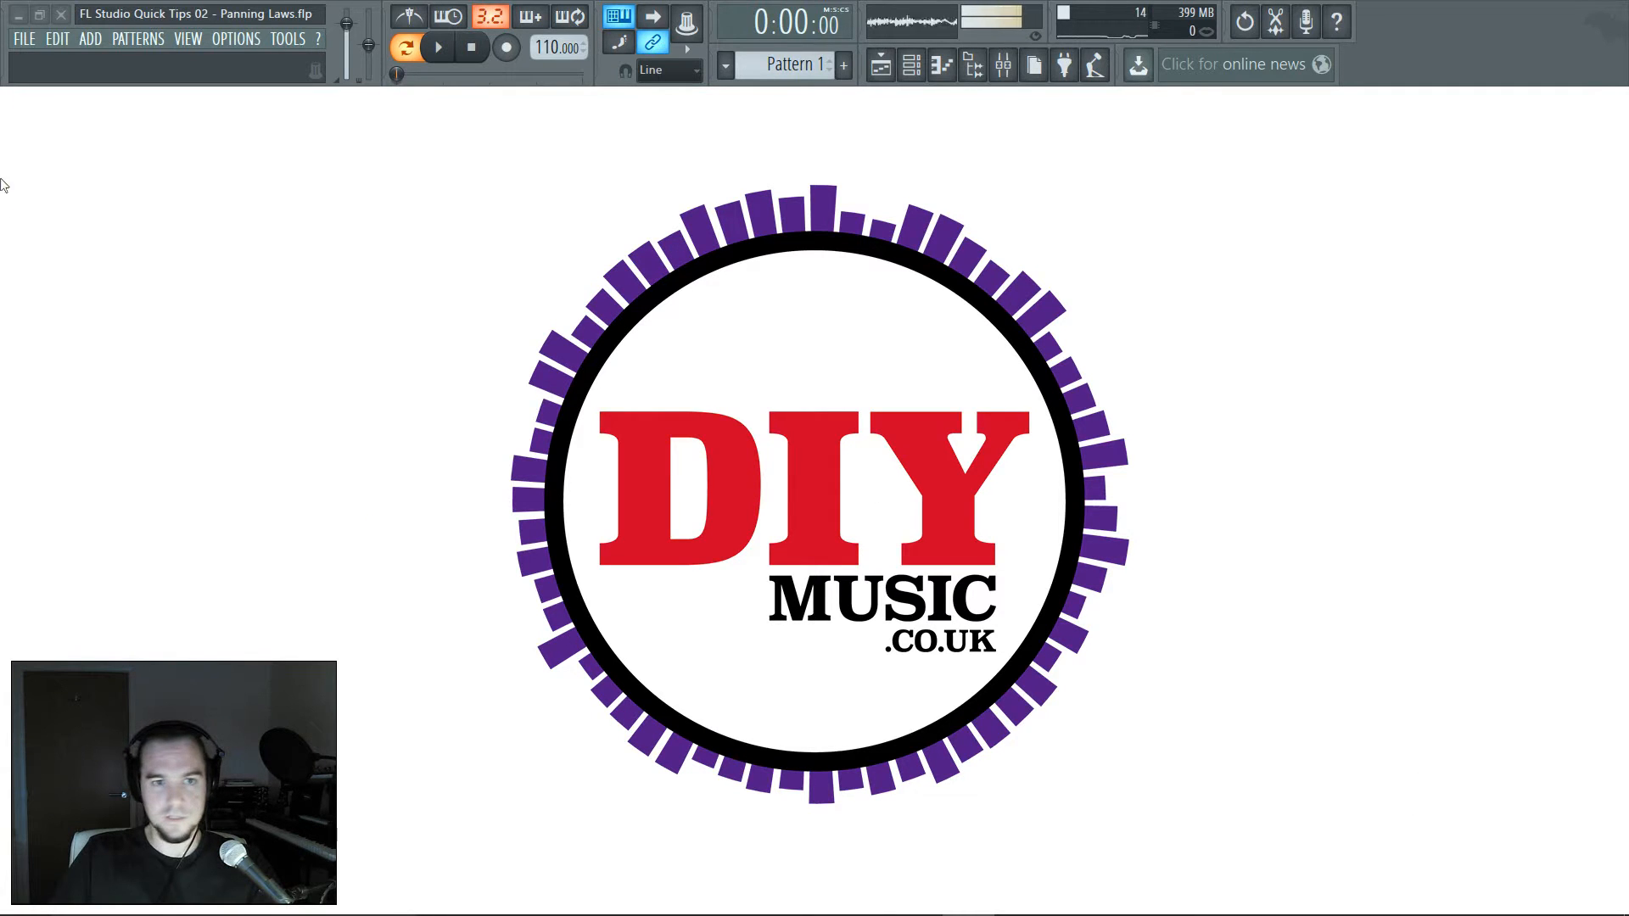
Step: Show the Options menu with its system, project and MIDI settings entries
click(235, 38)
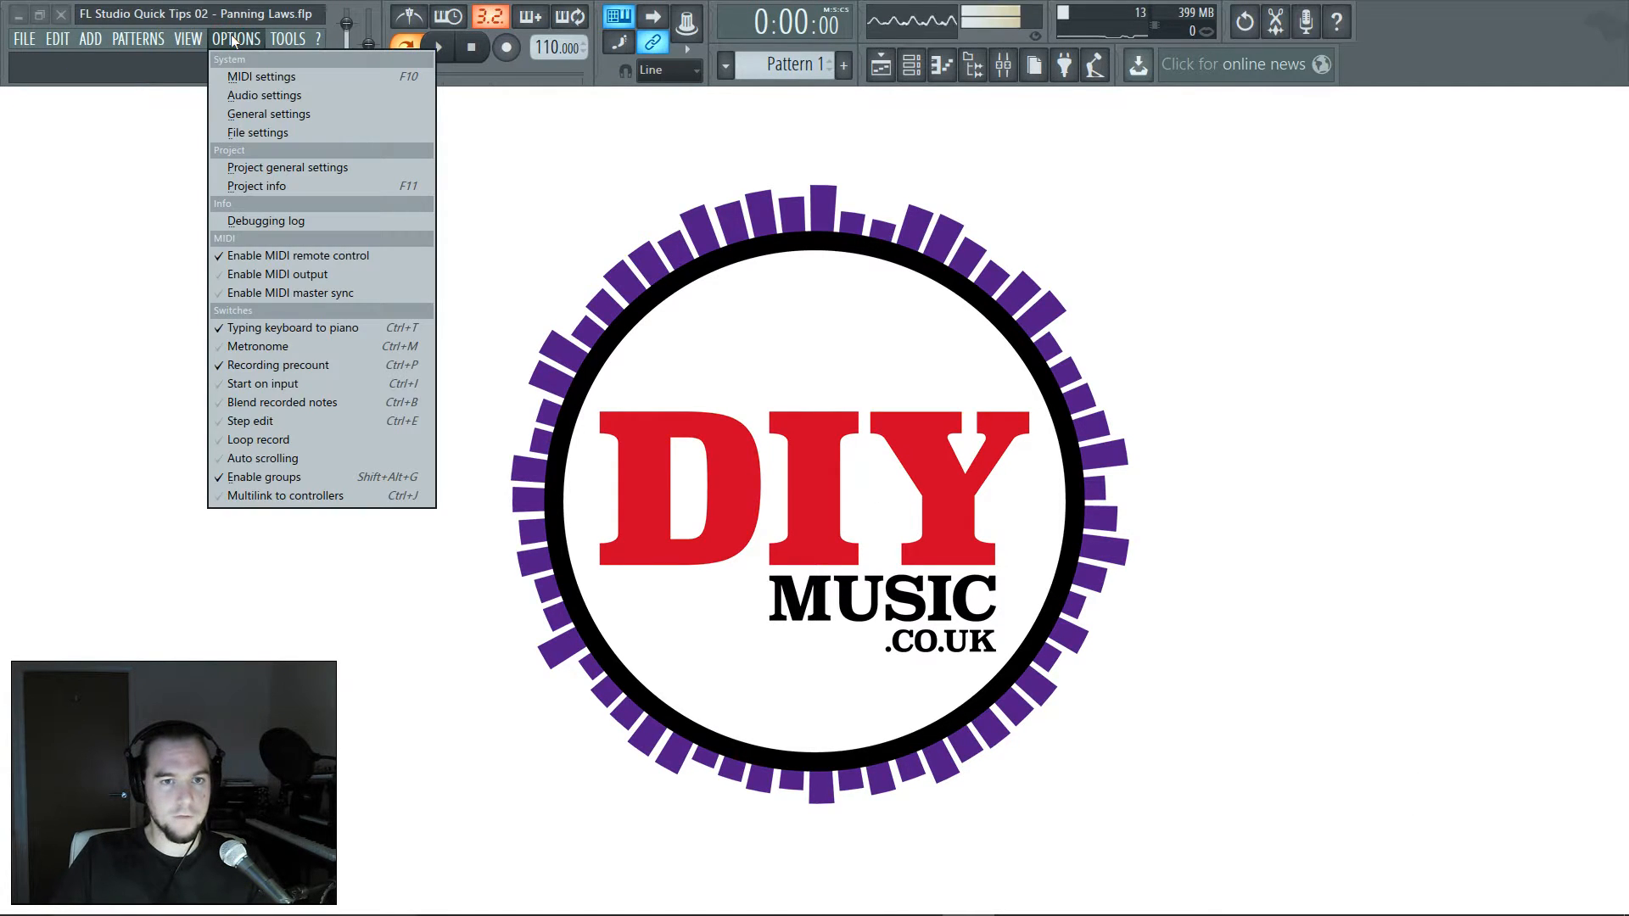
mouse_move(288, 168)
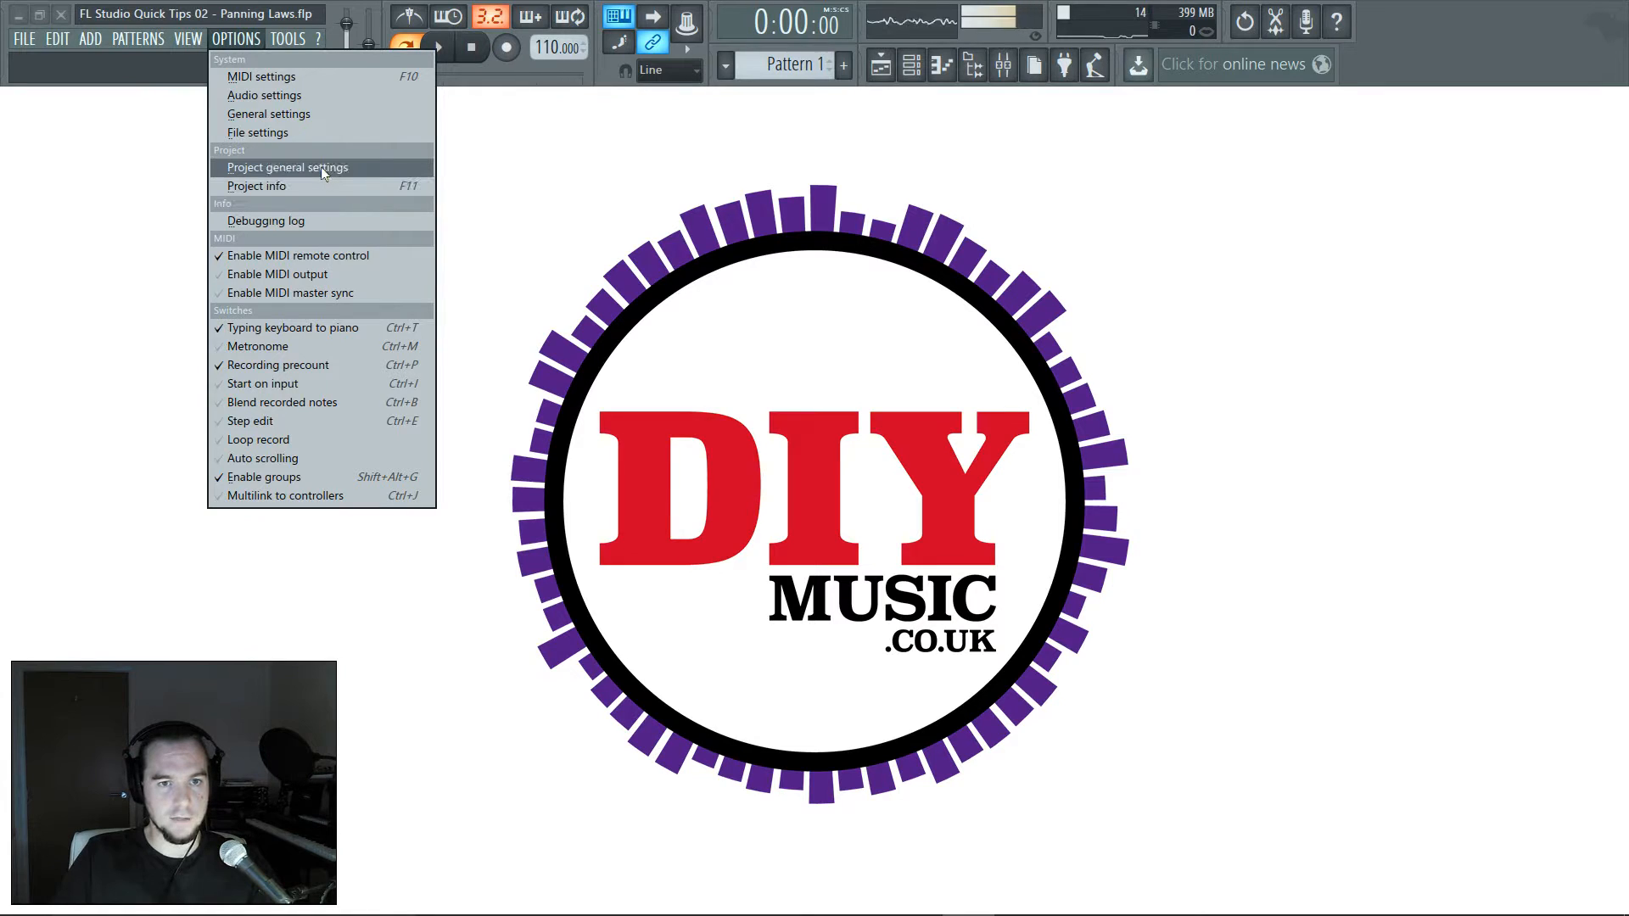
Step: In Project general settings, try the Triangular panning law, then settle on Circular
click(287, 167)
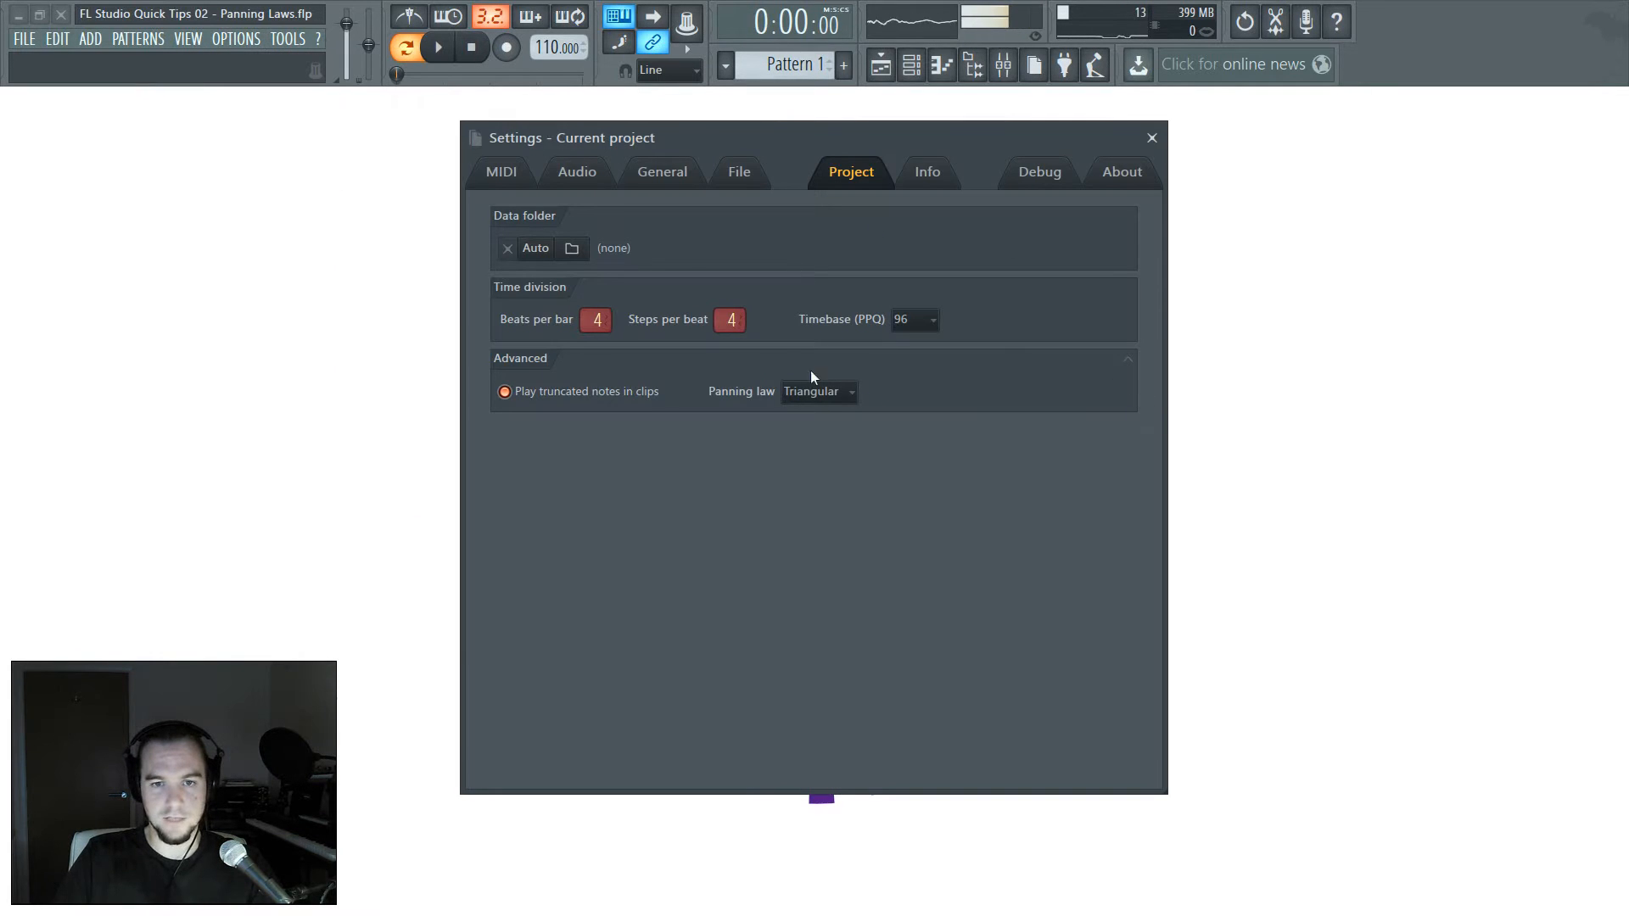
click(818, 392)
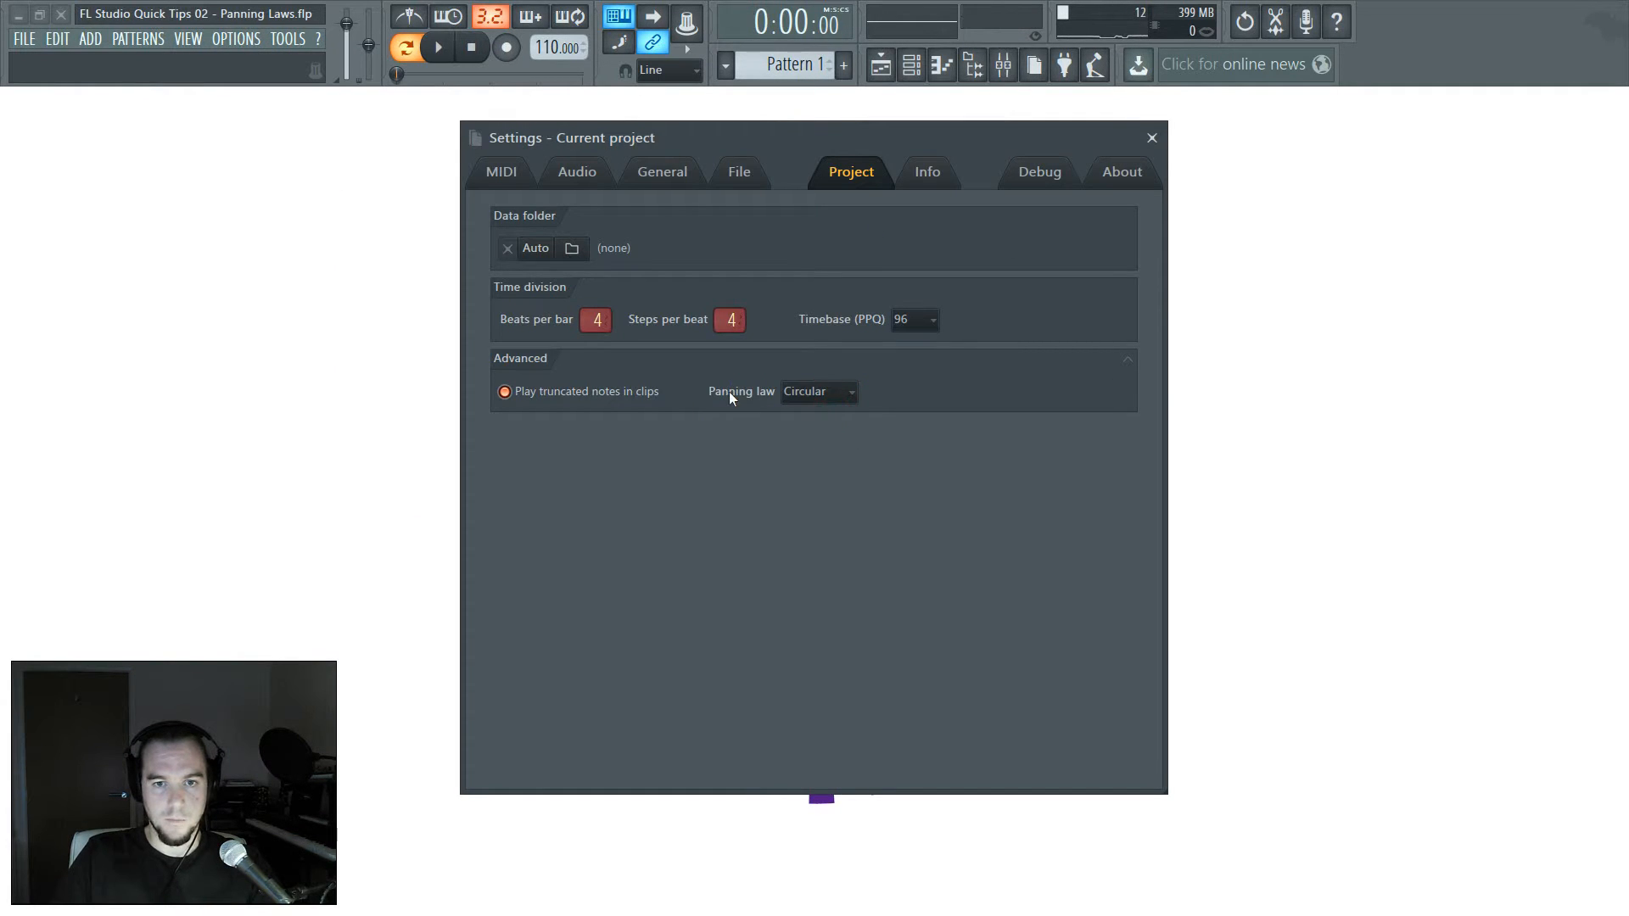
click(817, 392)
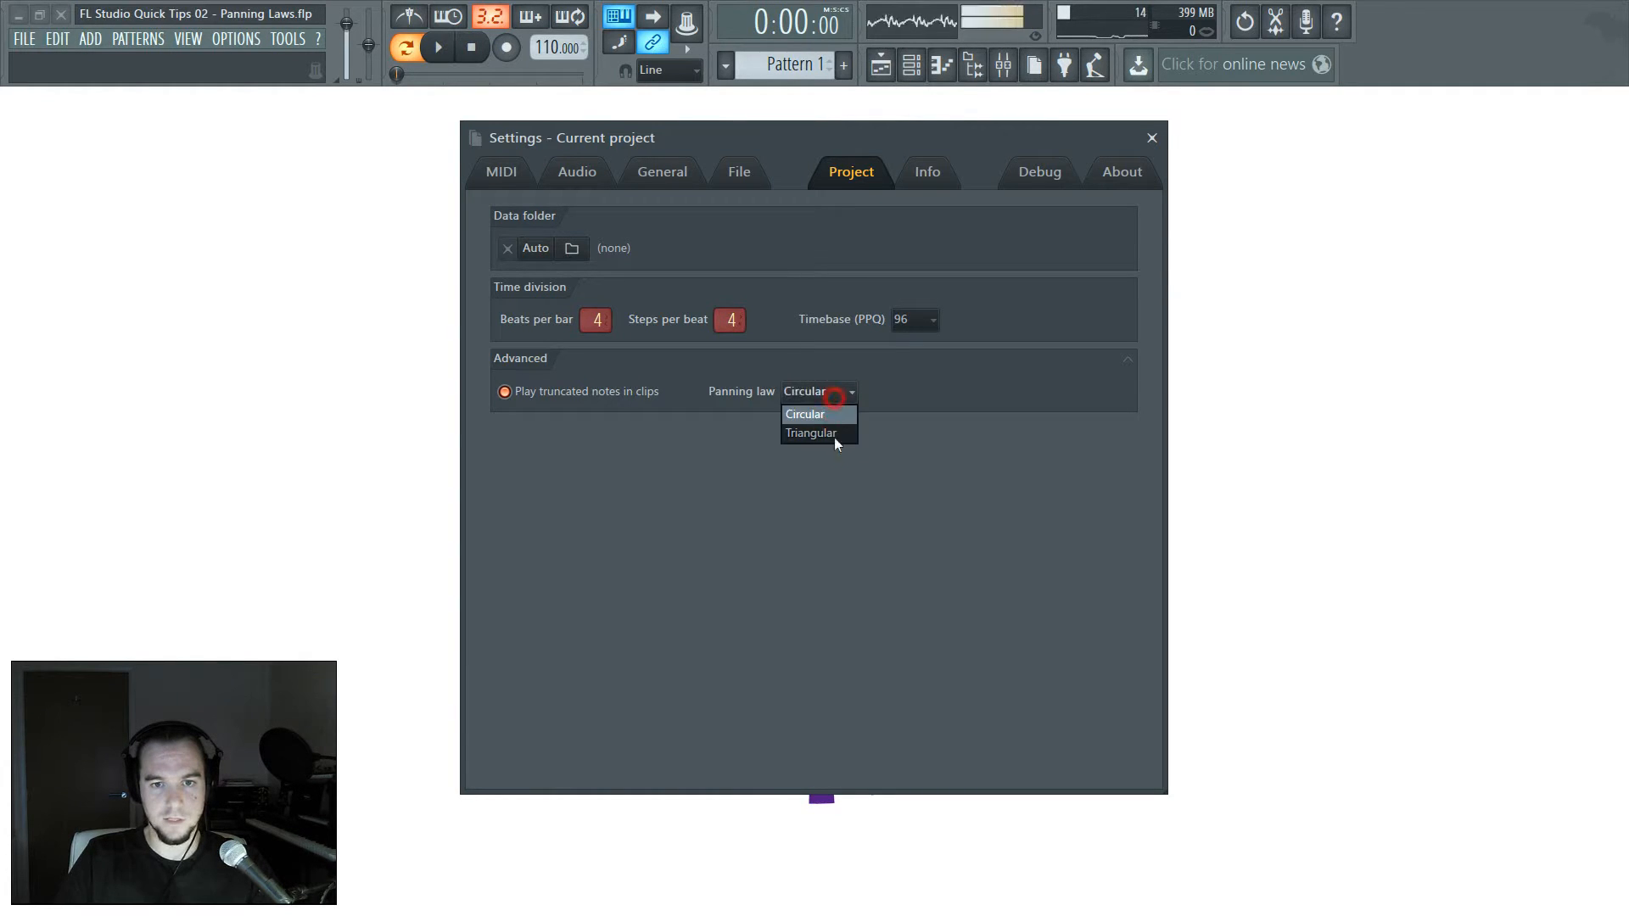
click(813, 432)
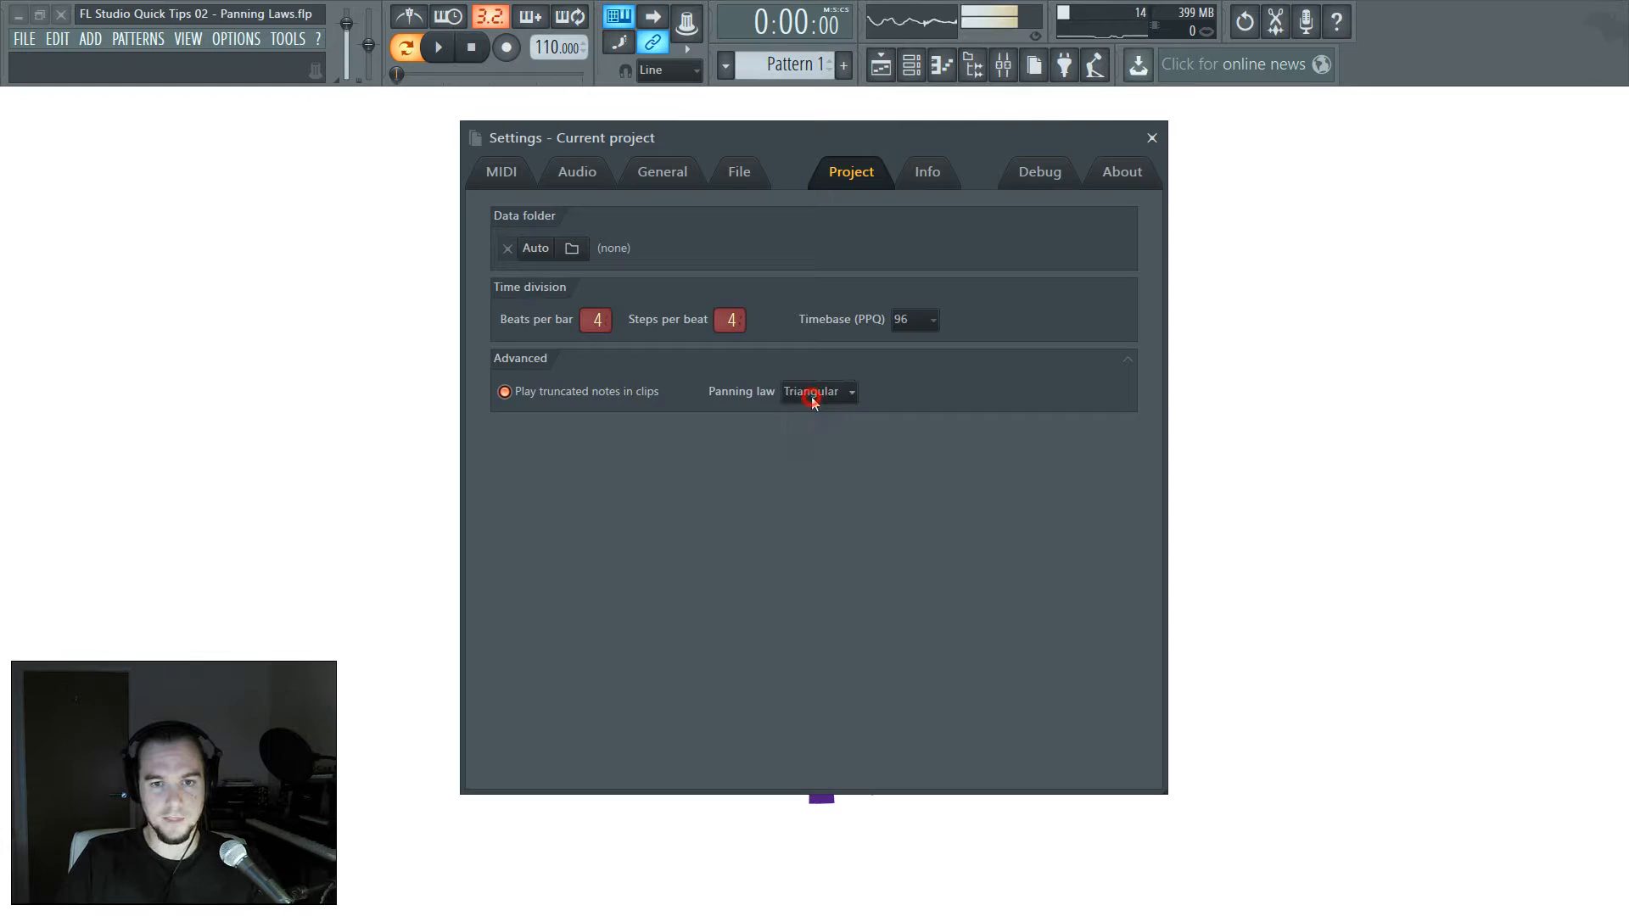
click(817, 391)
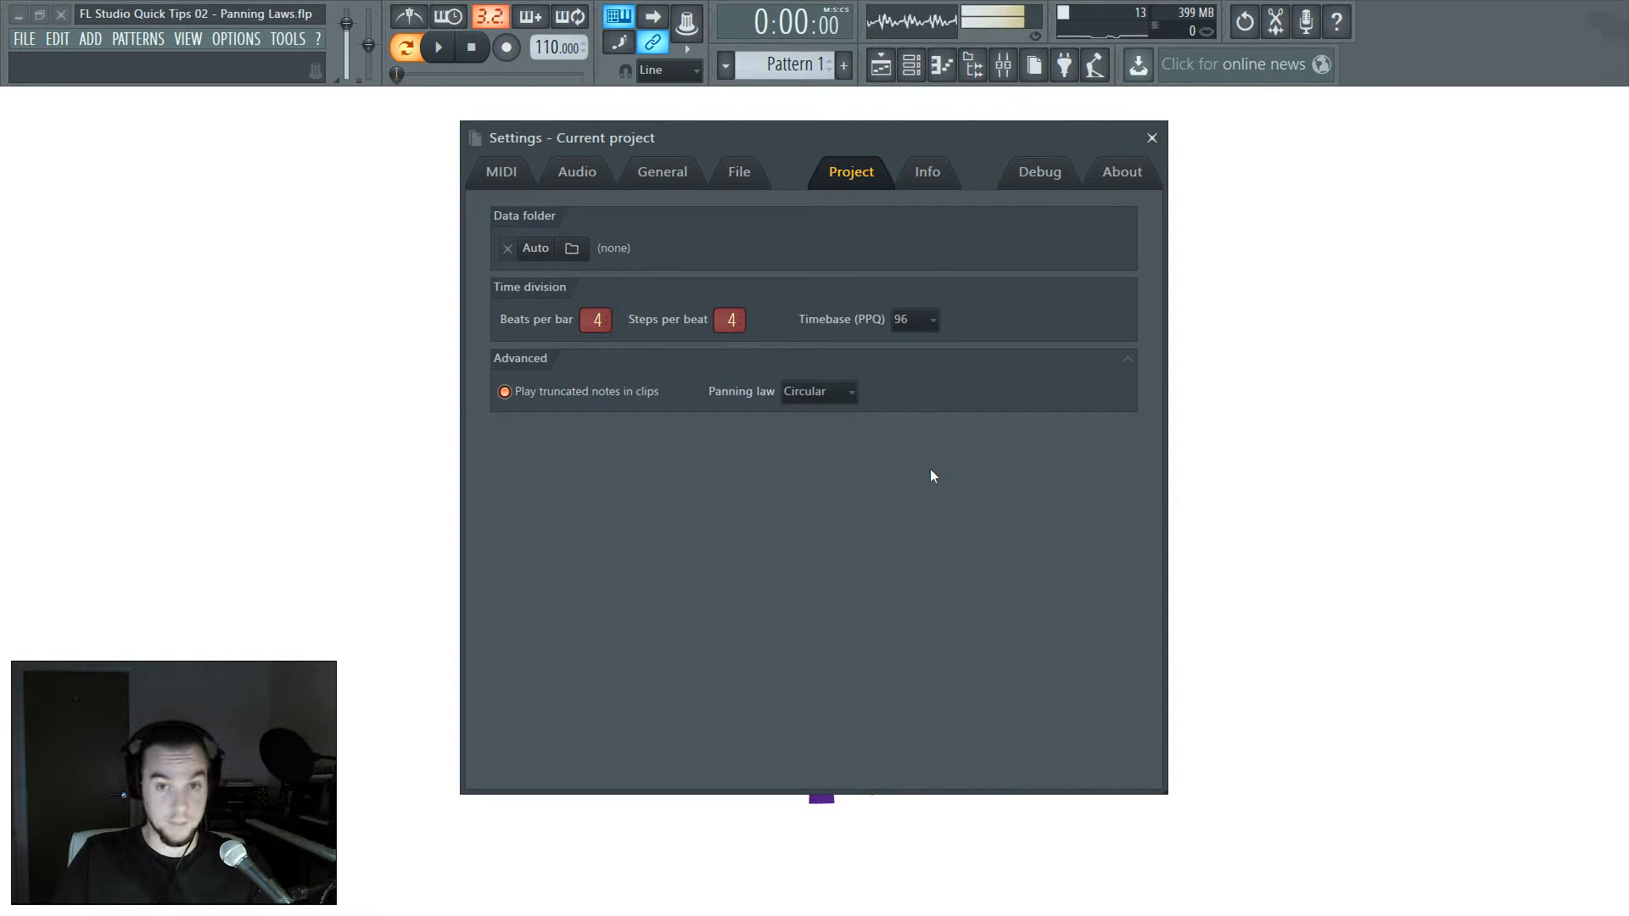
click(818, 392)
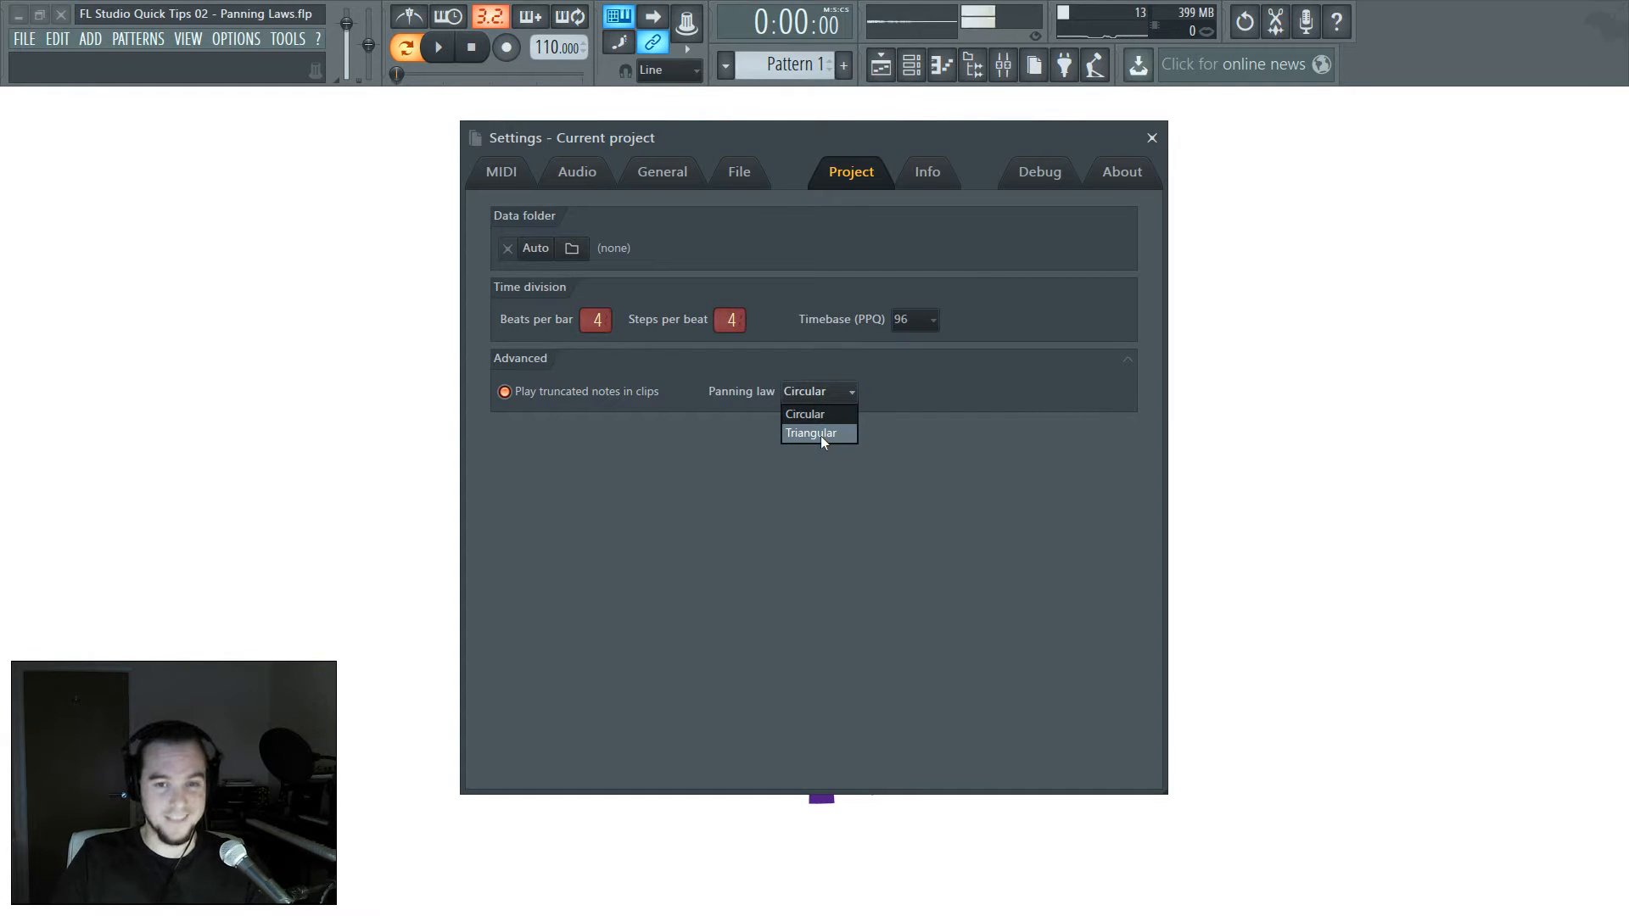
mouse_move(819, 415)
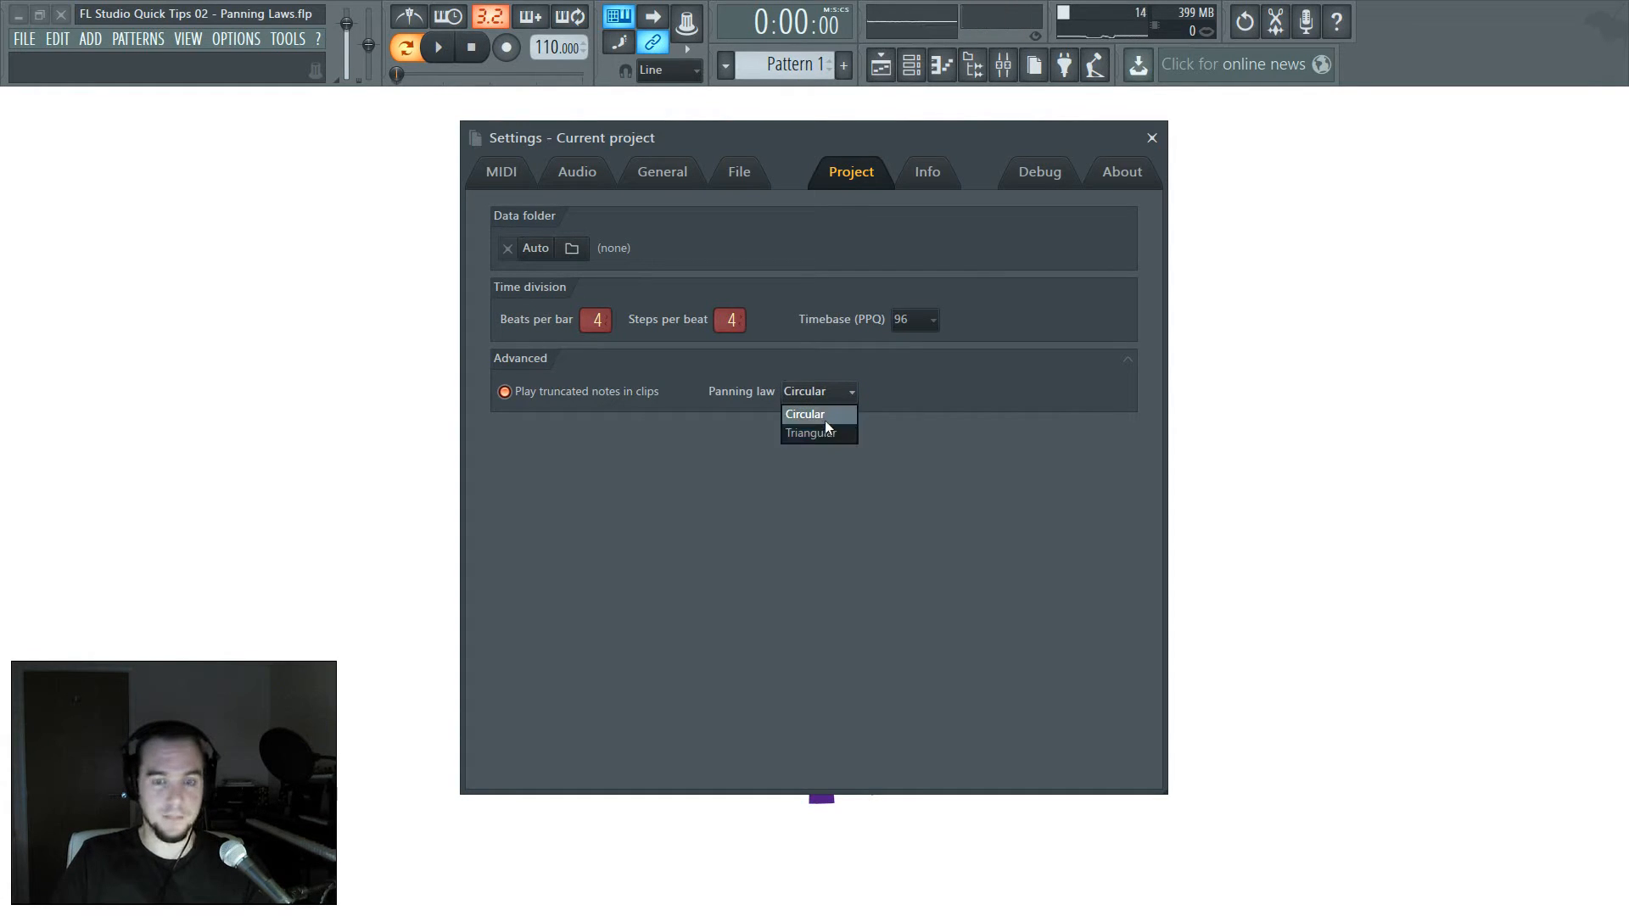
click(805, 413)
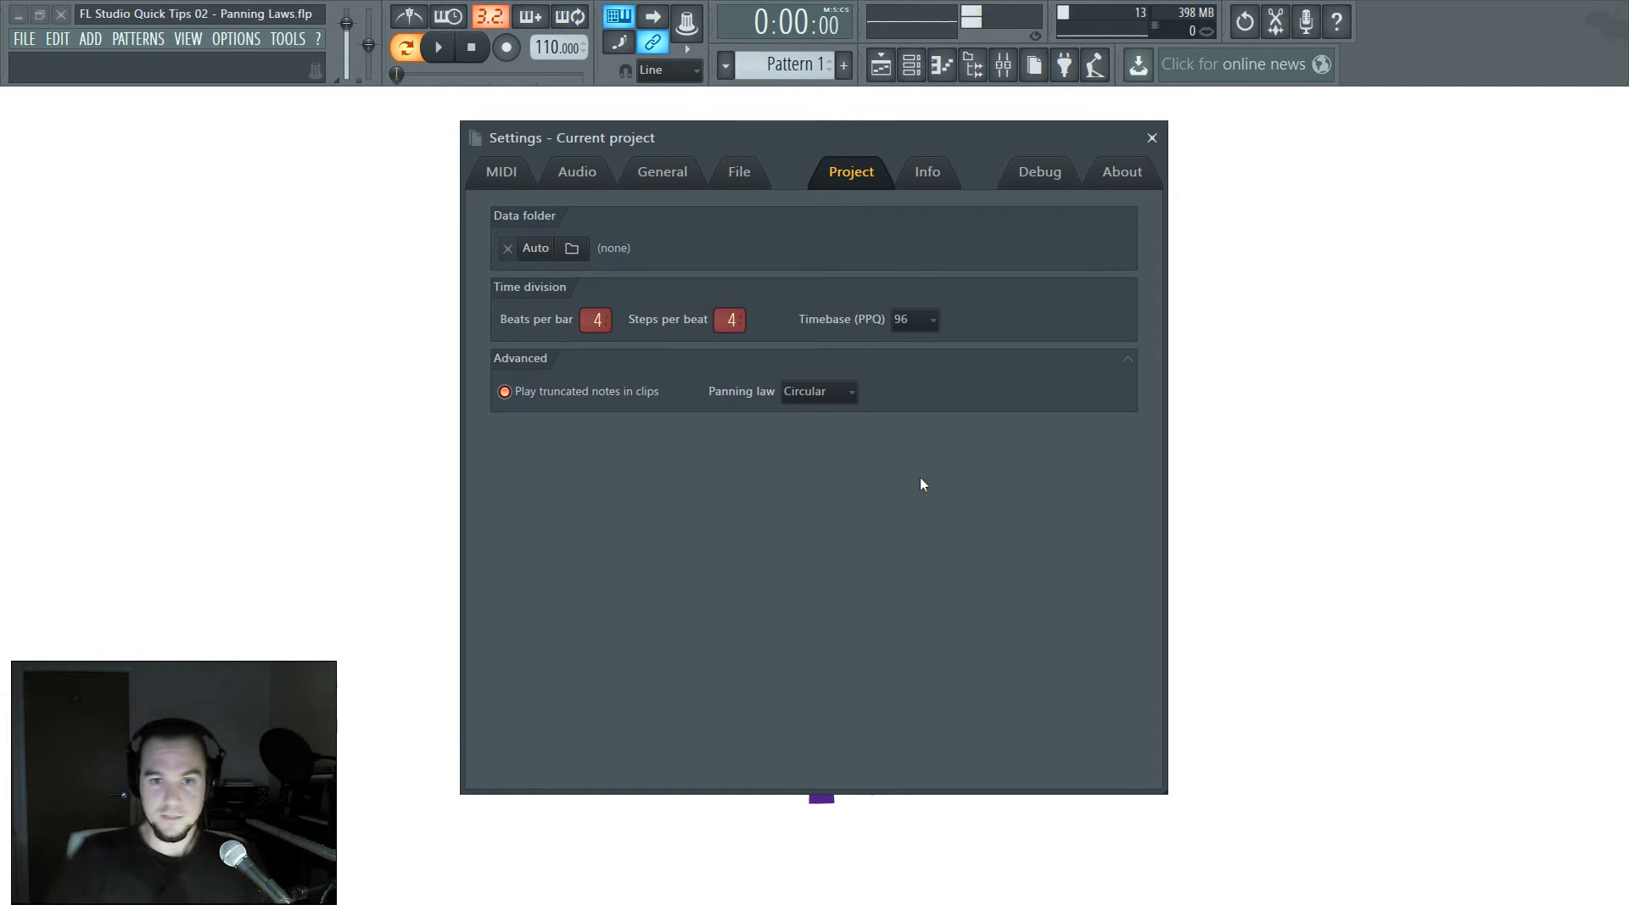
mouse_move(958, 459)
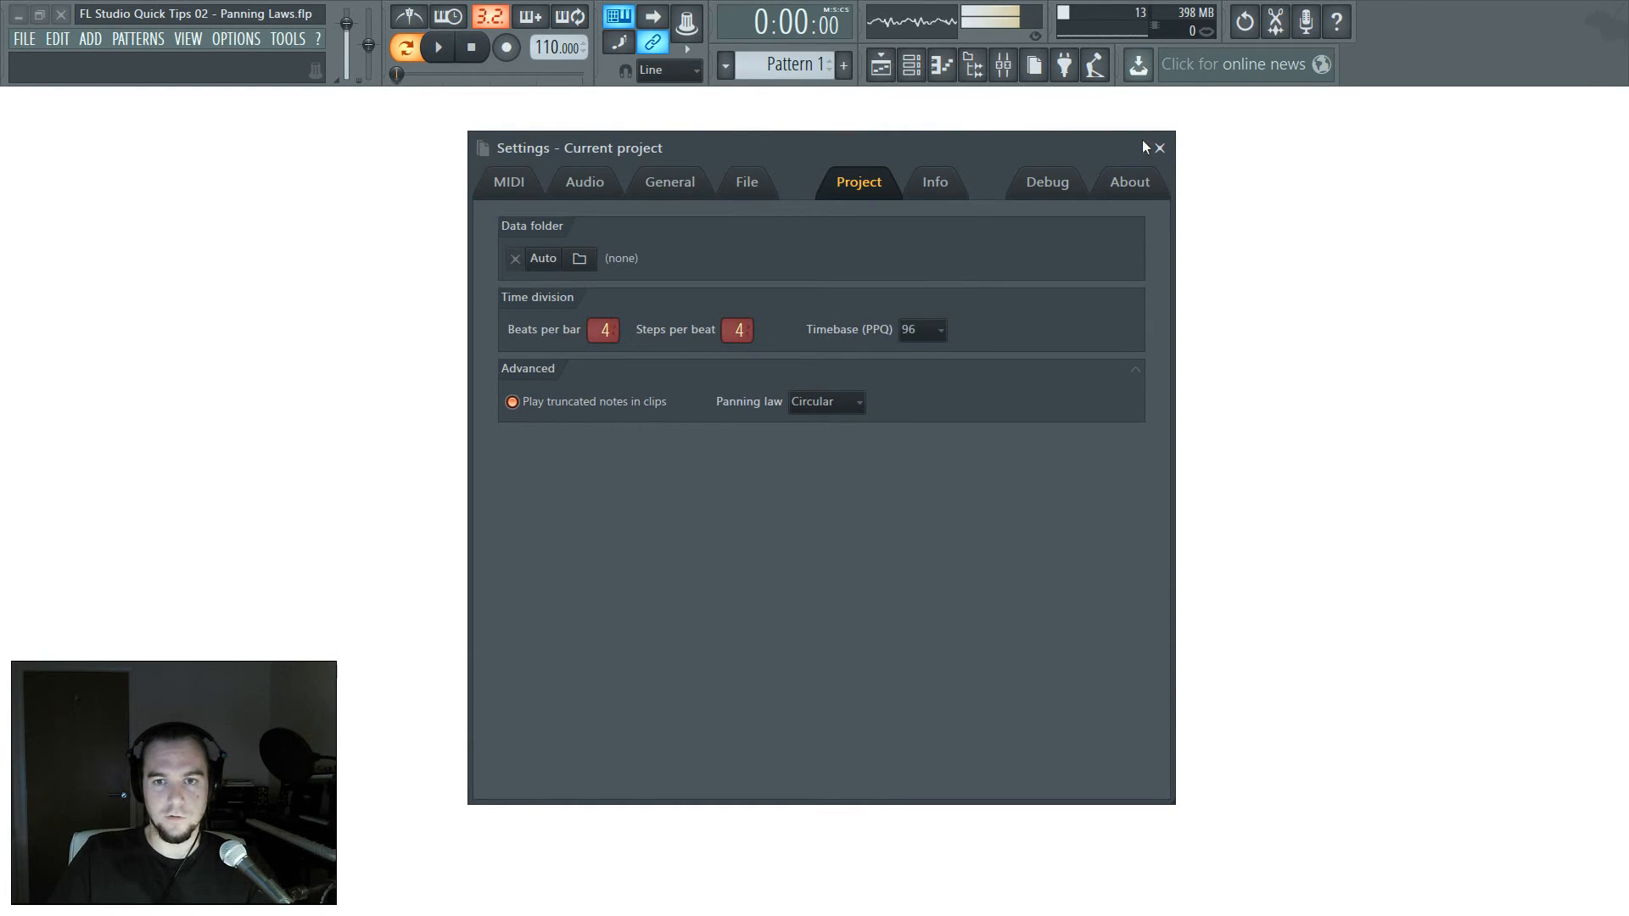
click(1159, 147)
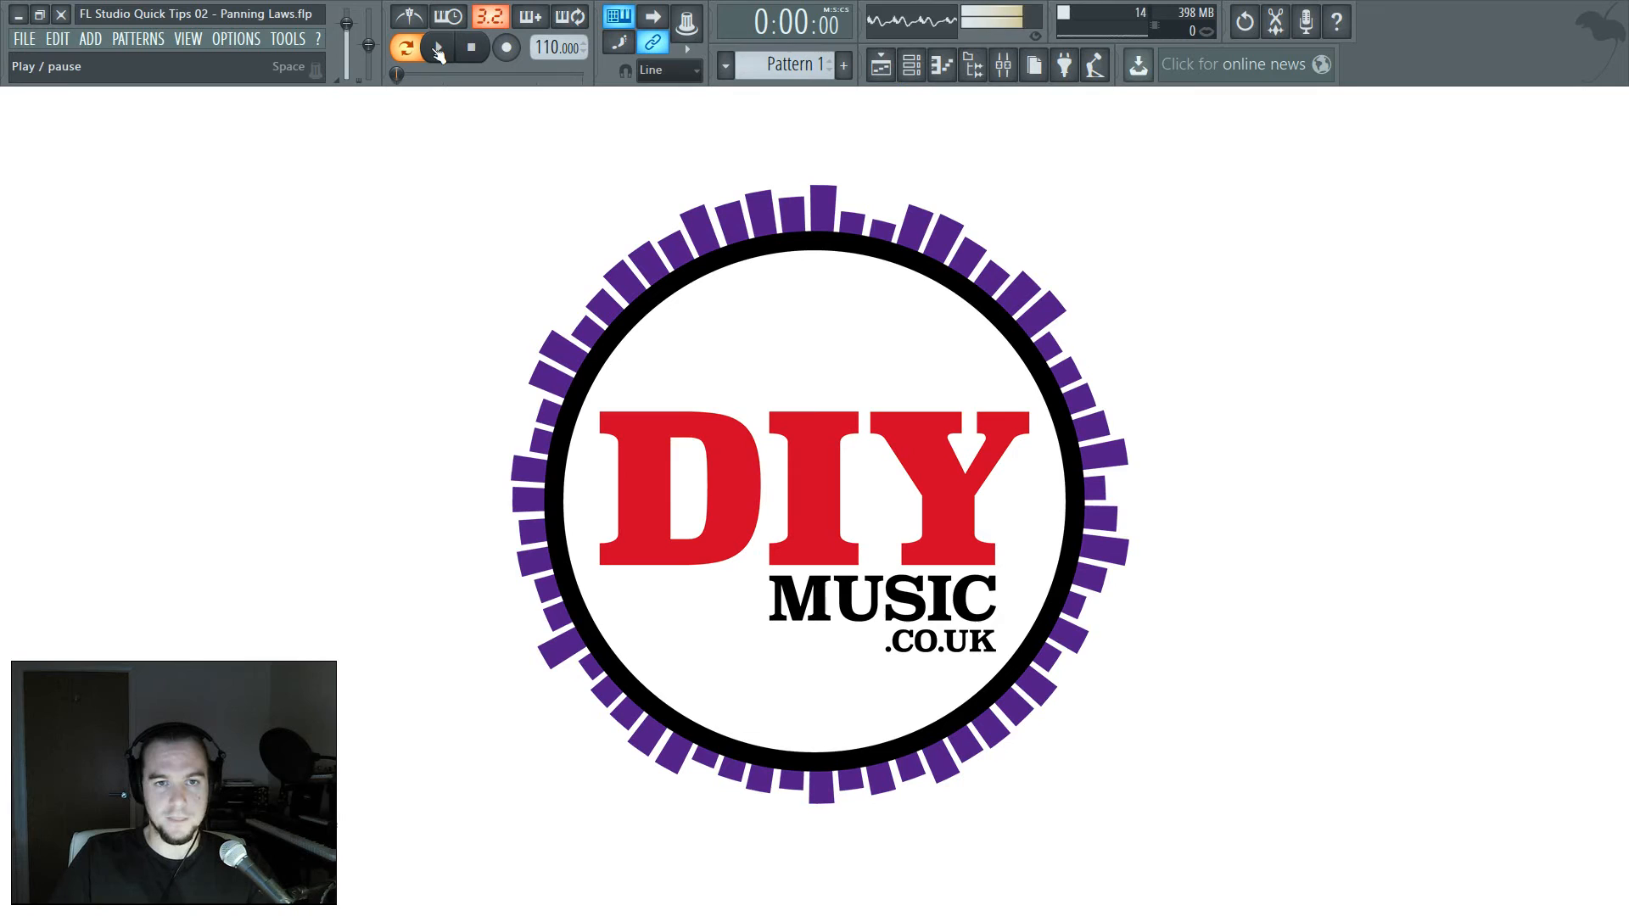
Step: Show the mixer on the Master track, where Edison is loaded
click(472, 47)
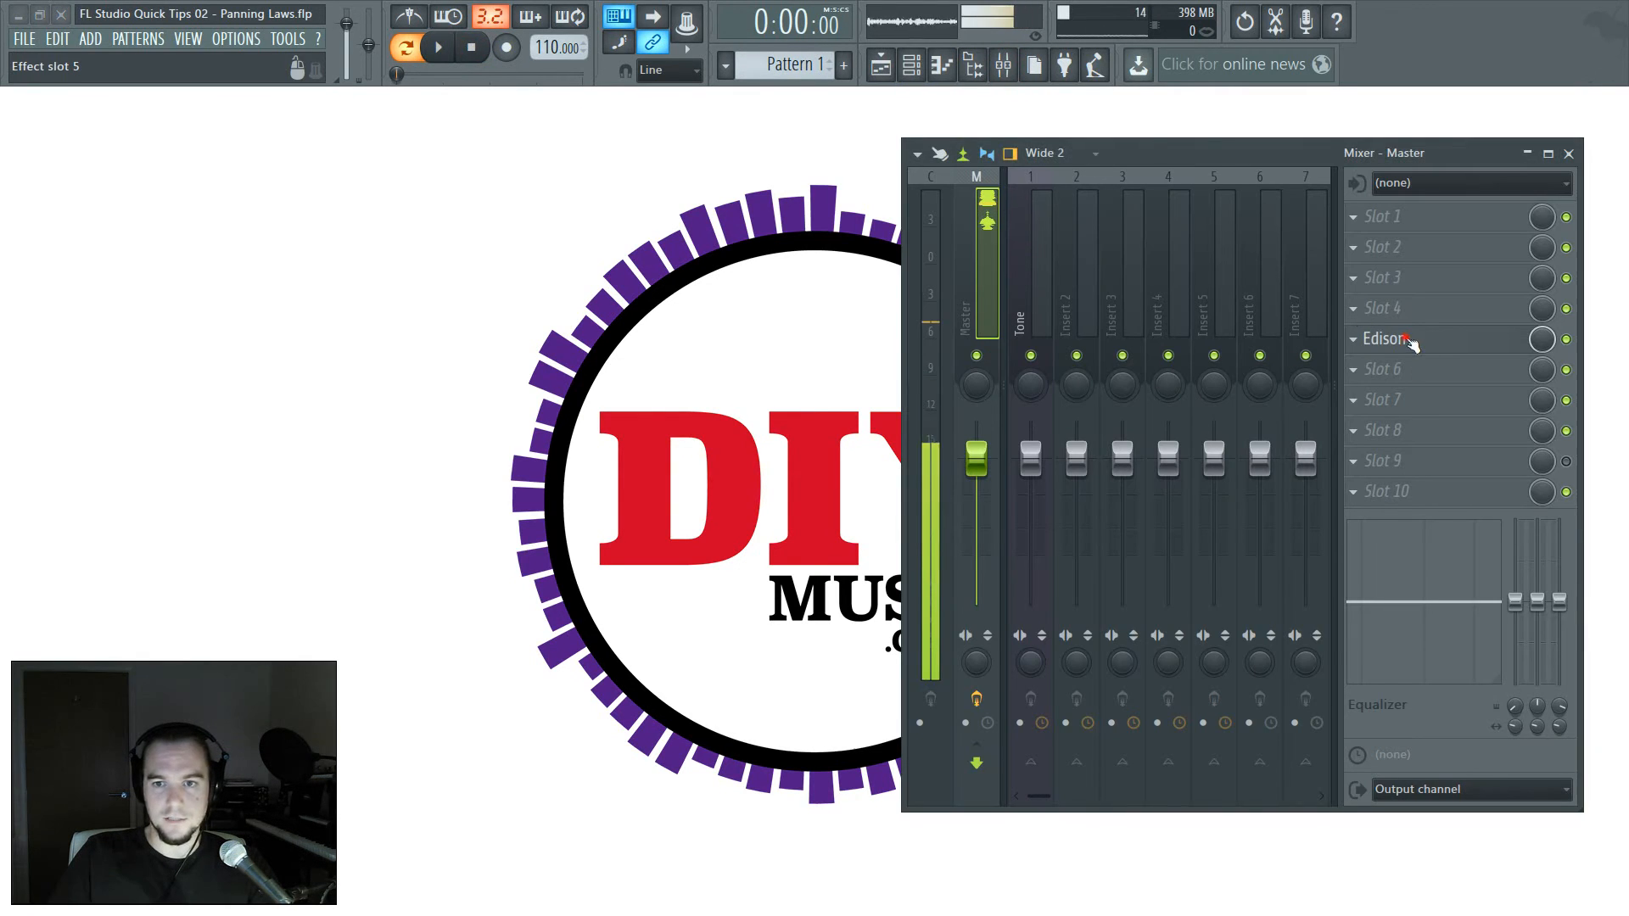
Step: Open Edison from the Master track's effect slot and check its waveform-area options
click(1383, 339)
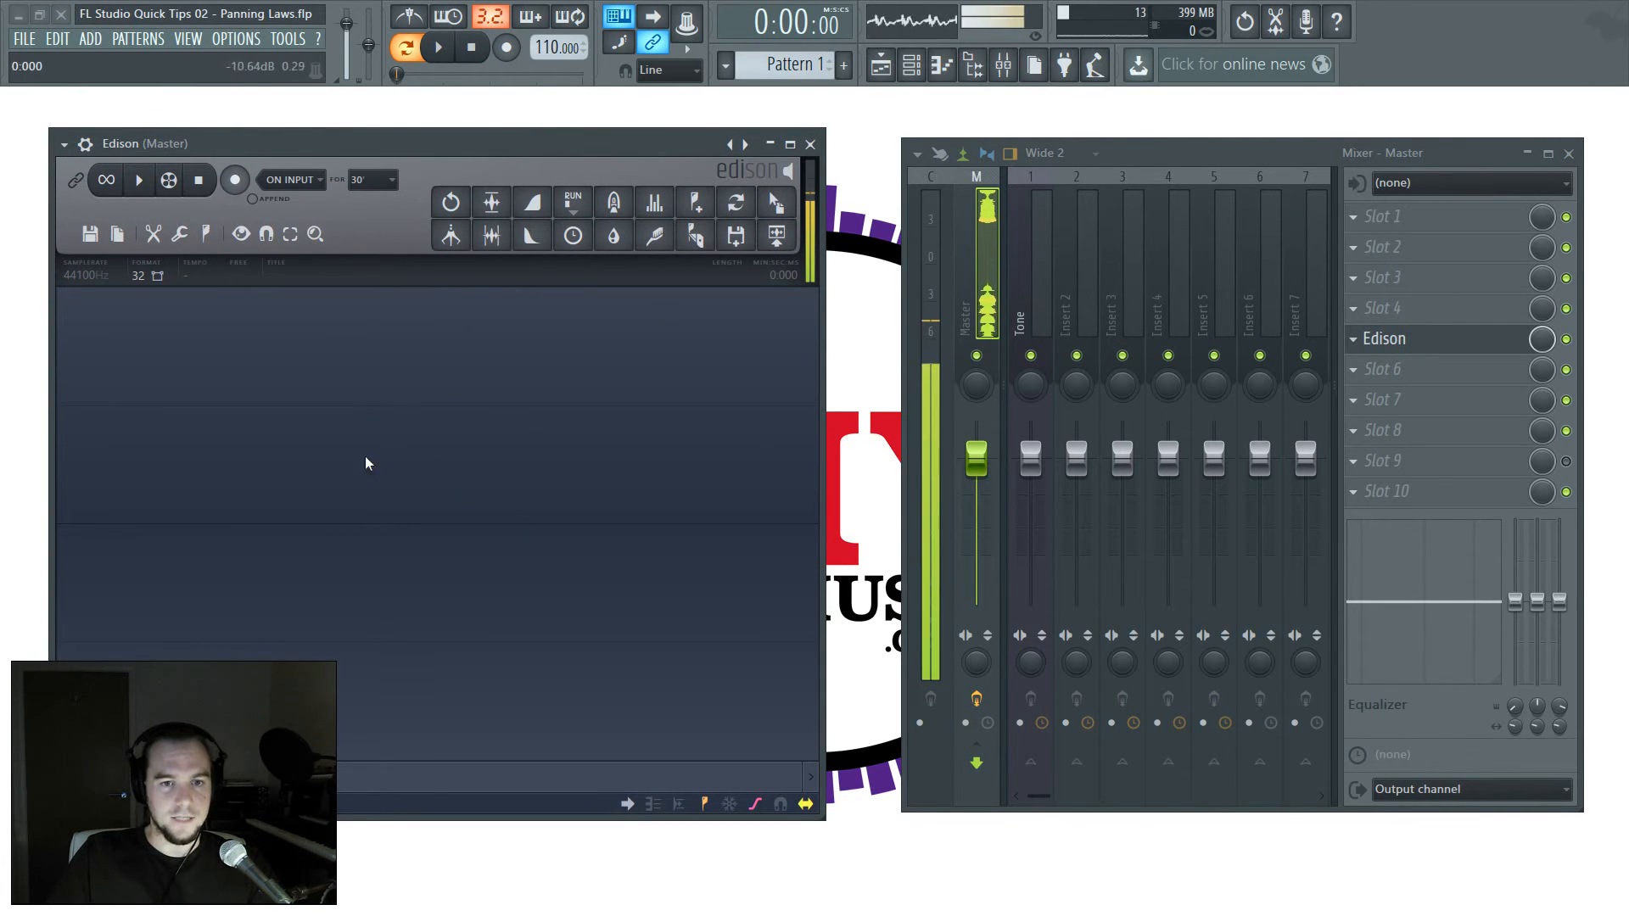
right_click(366, 463)
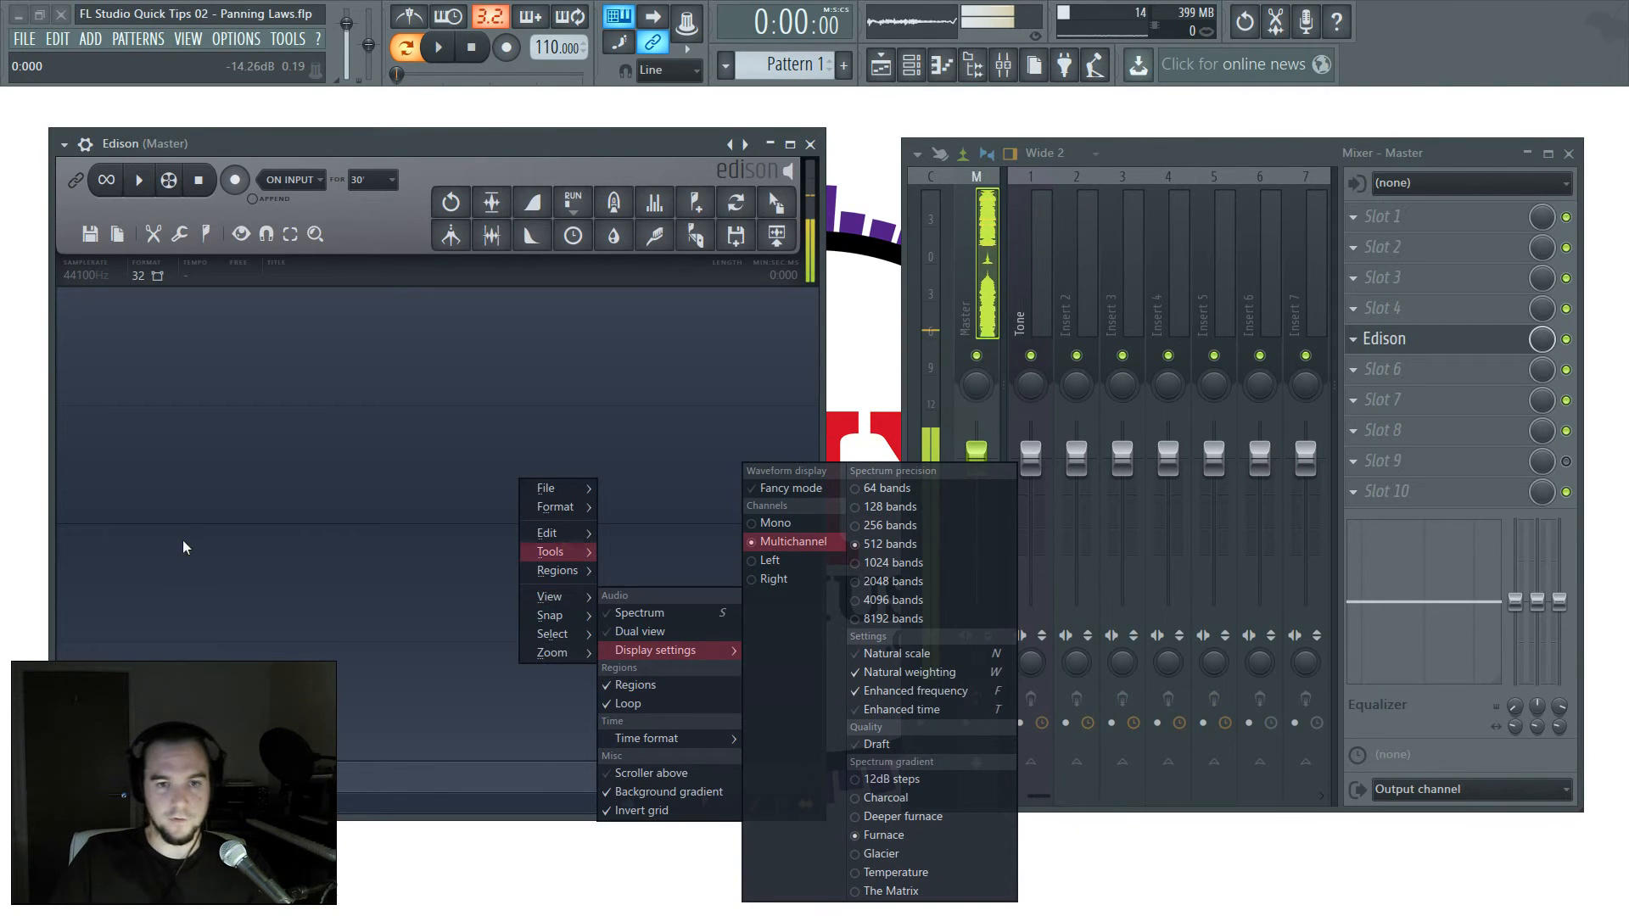
click(211, 482)
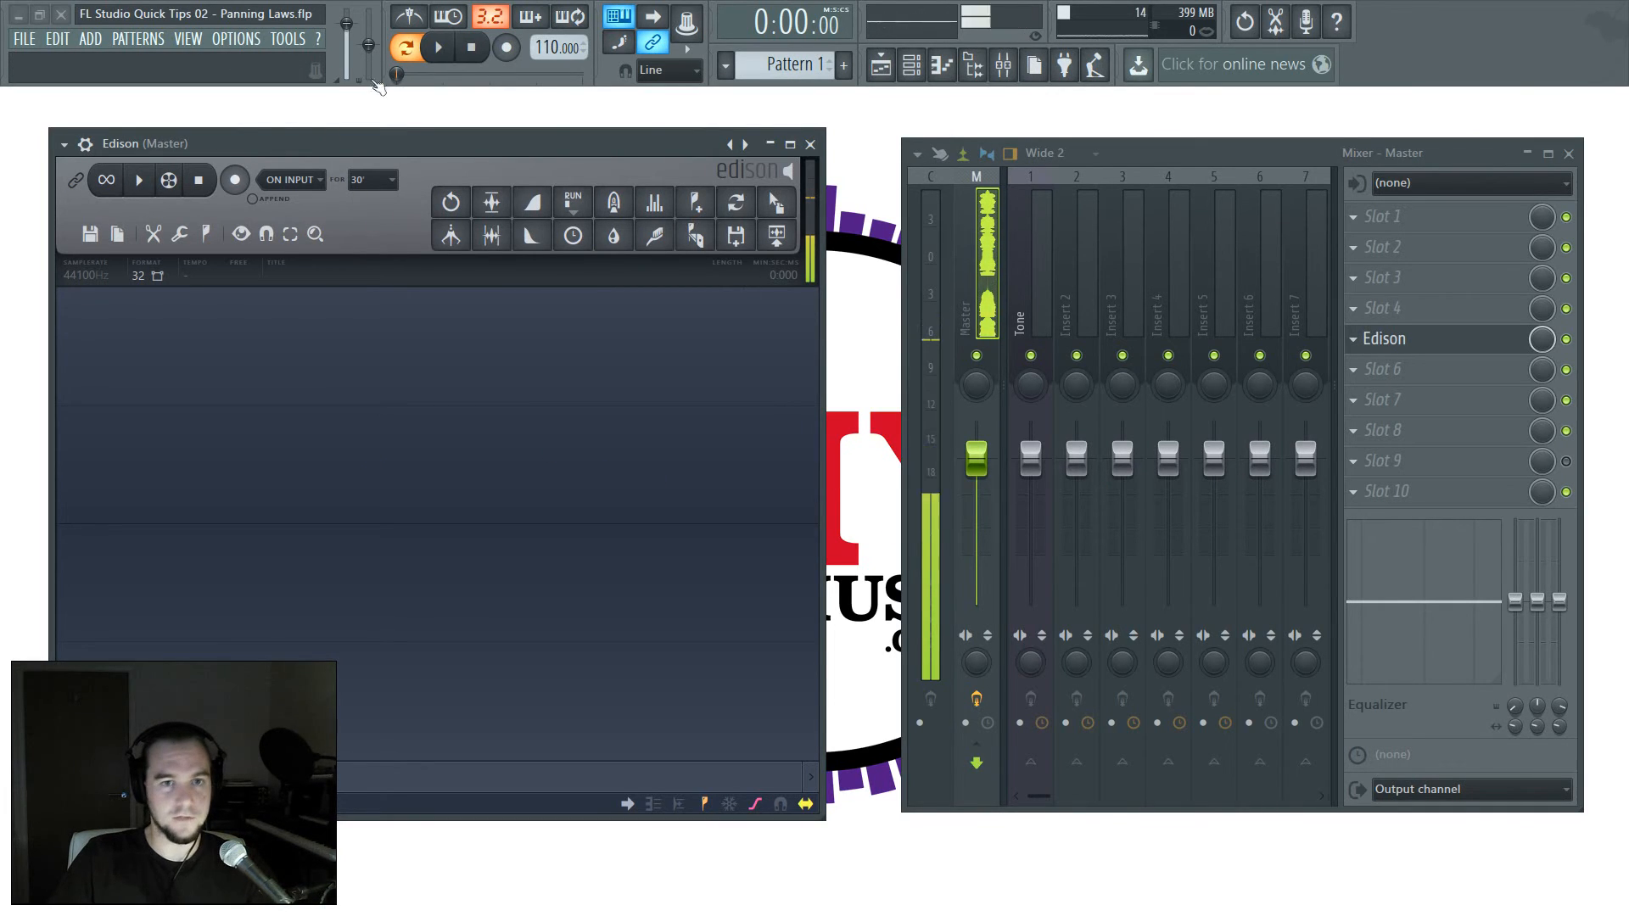
Step: Record one sweep of the panned tone into Edison under the Circular law
click(234, 180)
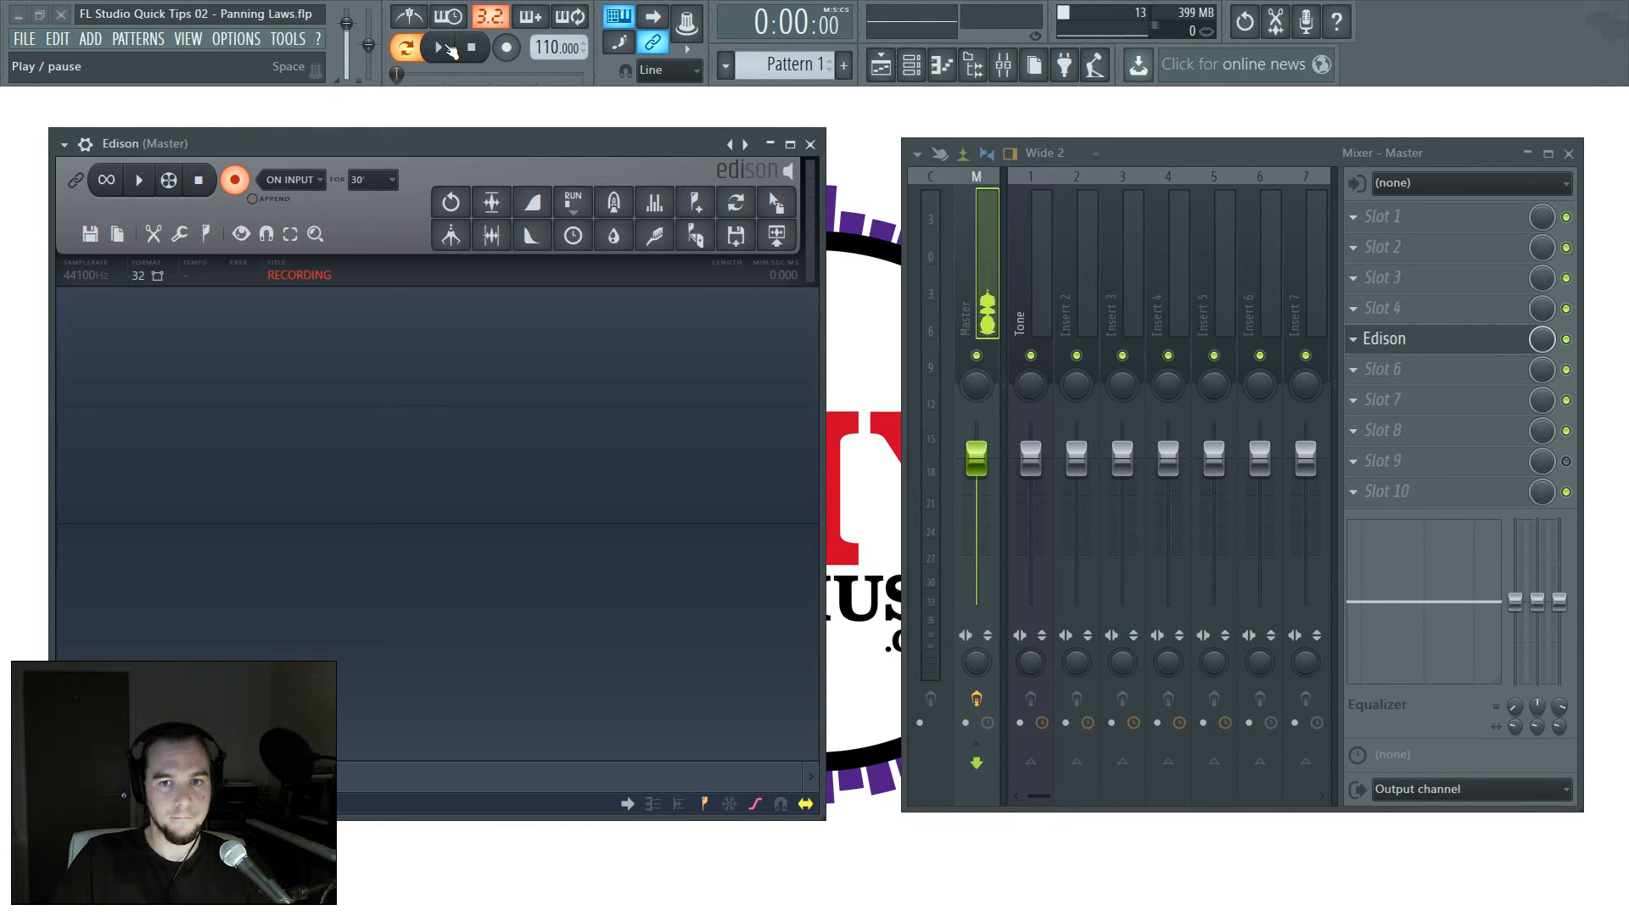
click(435, 48)
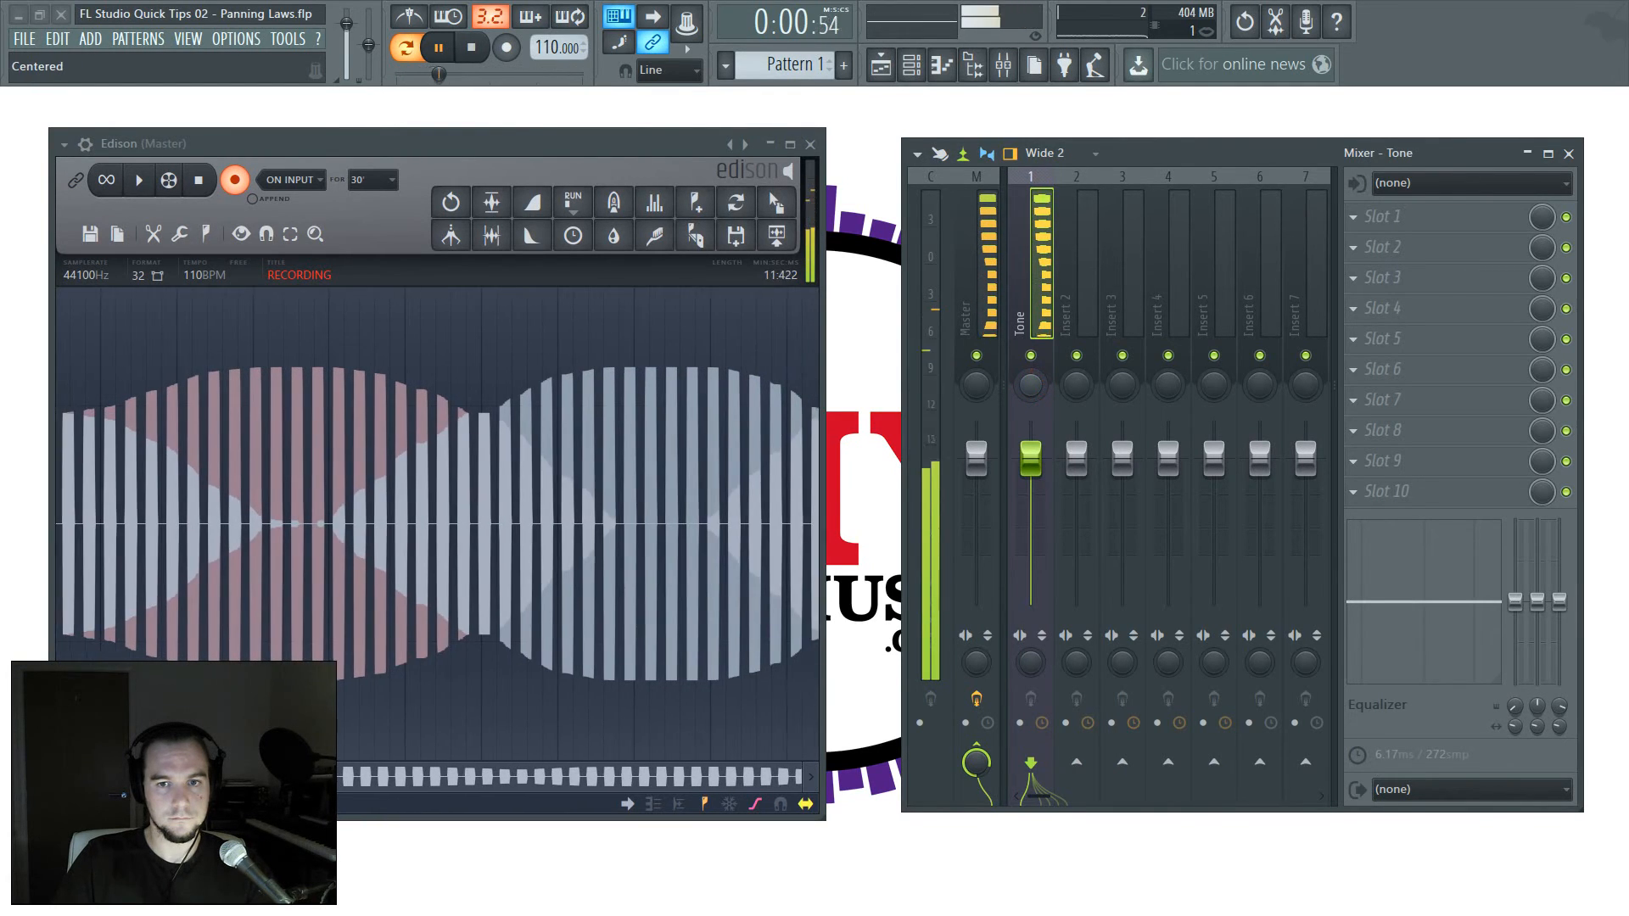
click(199, 180)
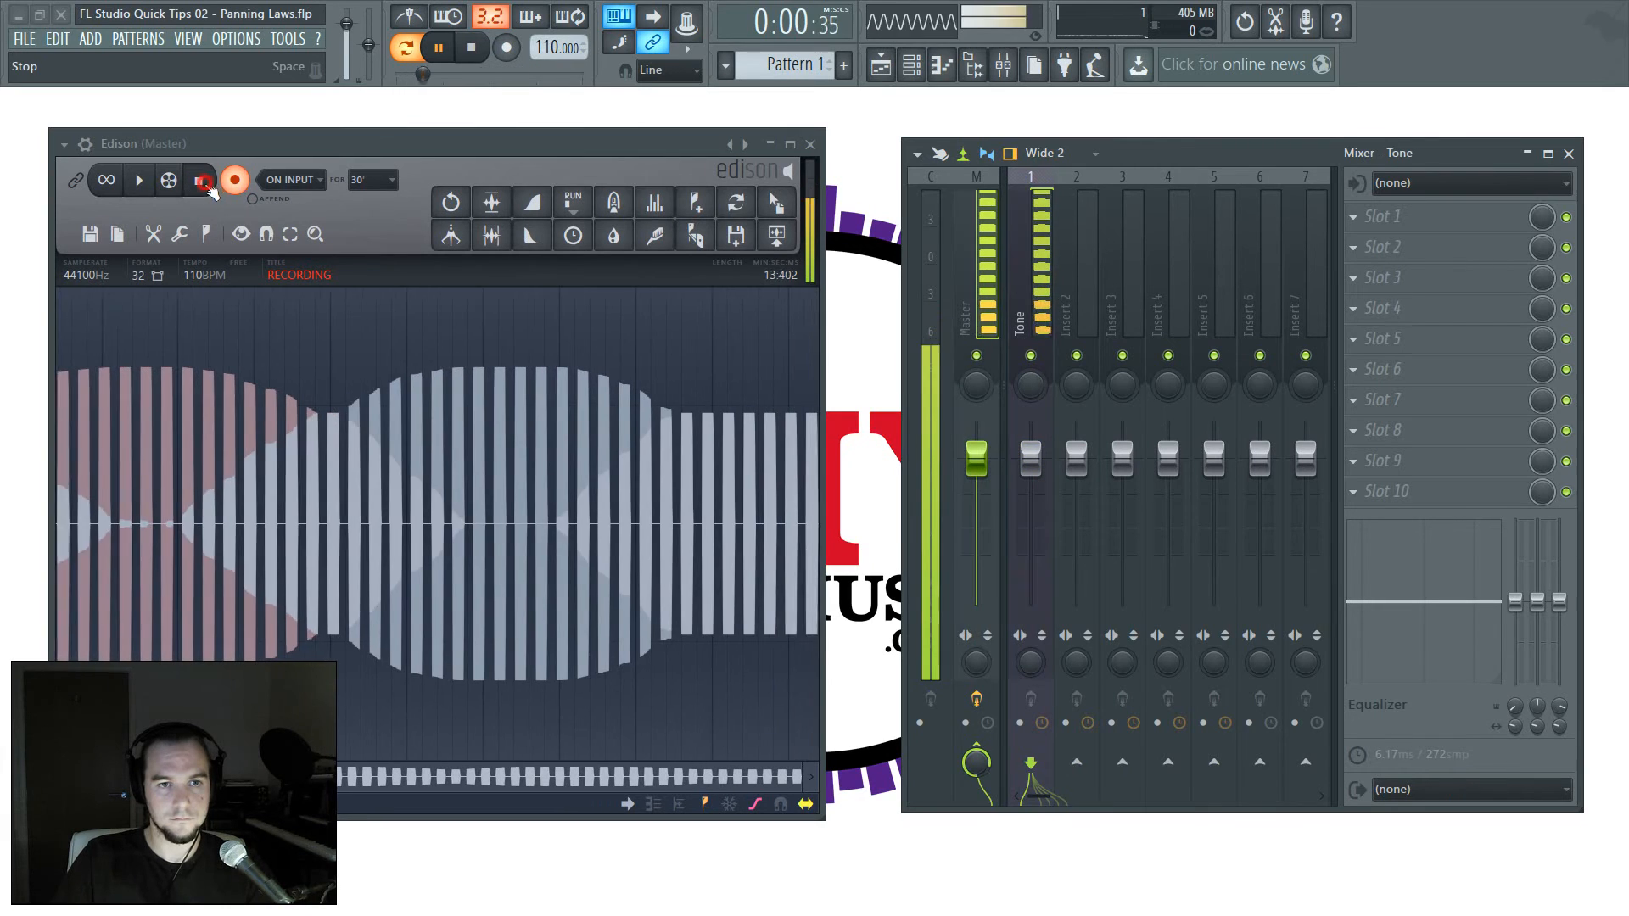
click(199, 180)
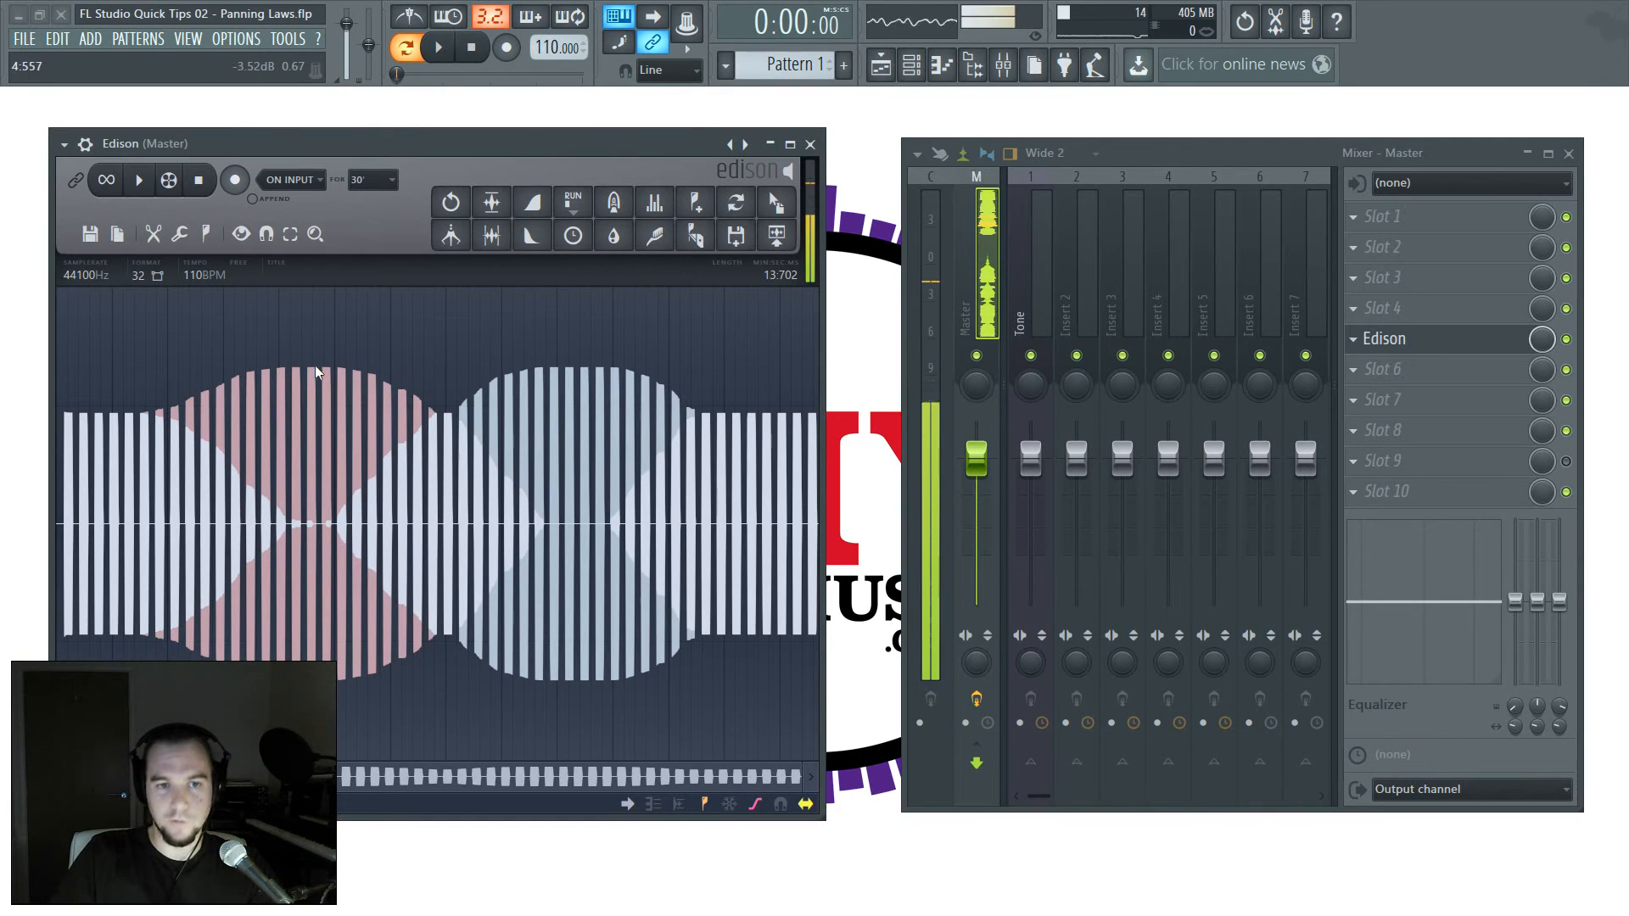
mouse_move(420, 413)
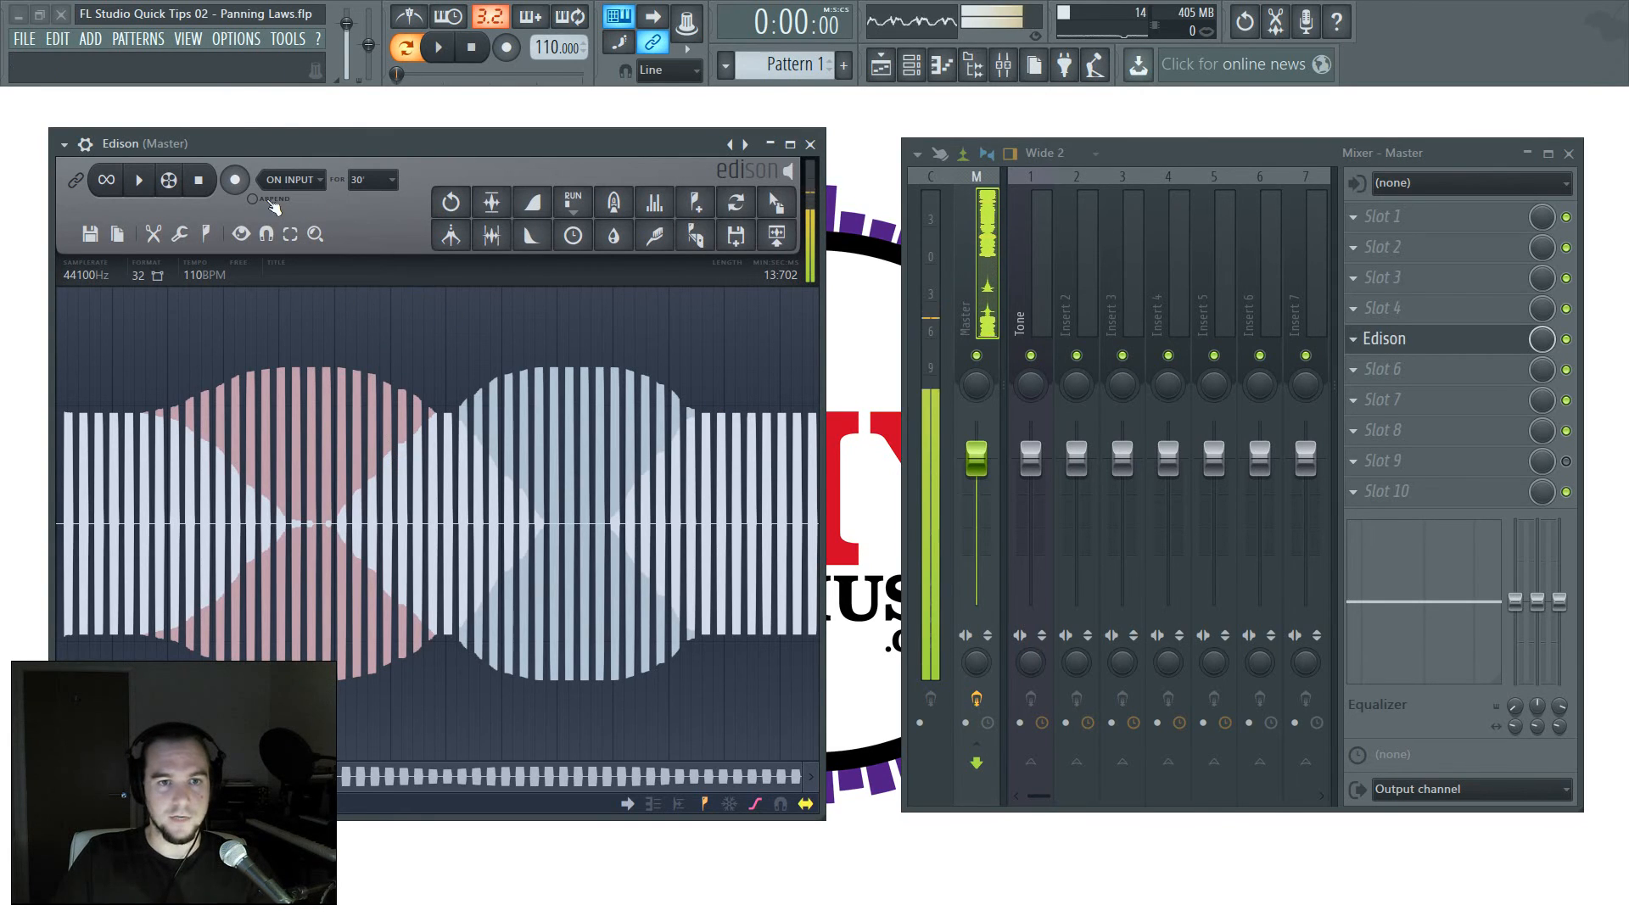
Step: Switch the project panning law to Triangular in project settings and close them
click(235, 38)
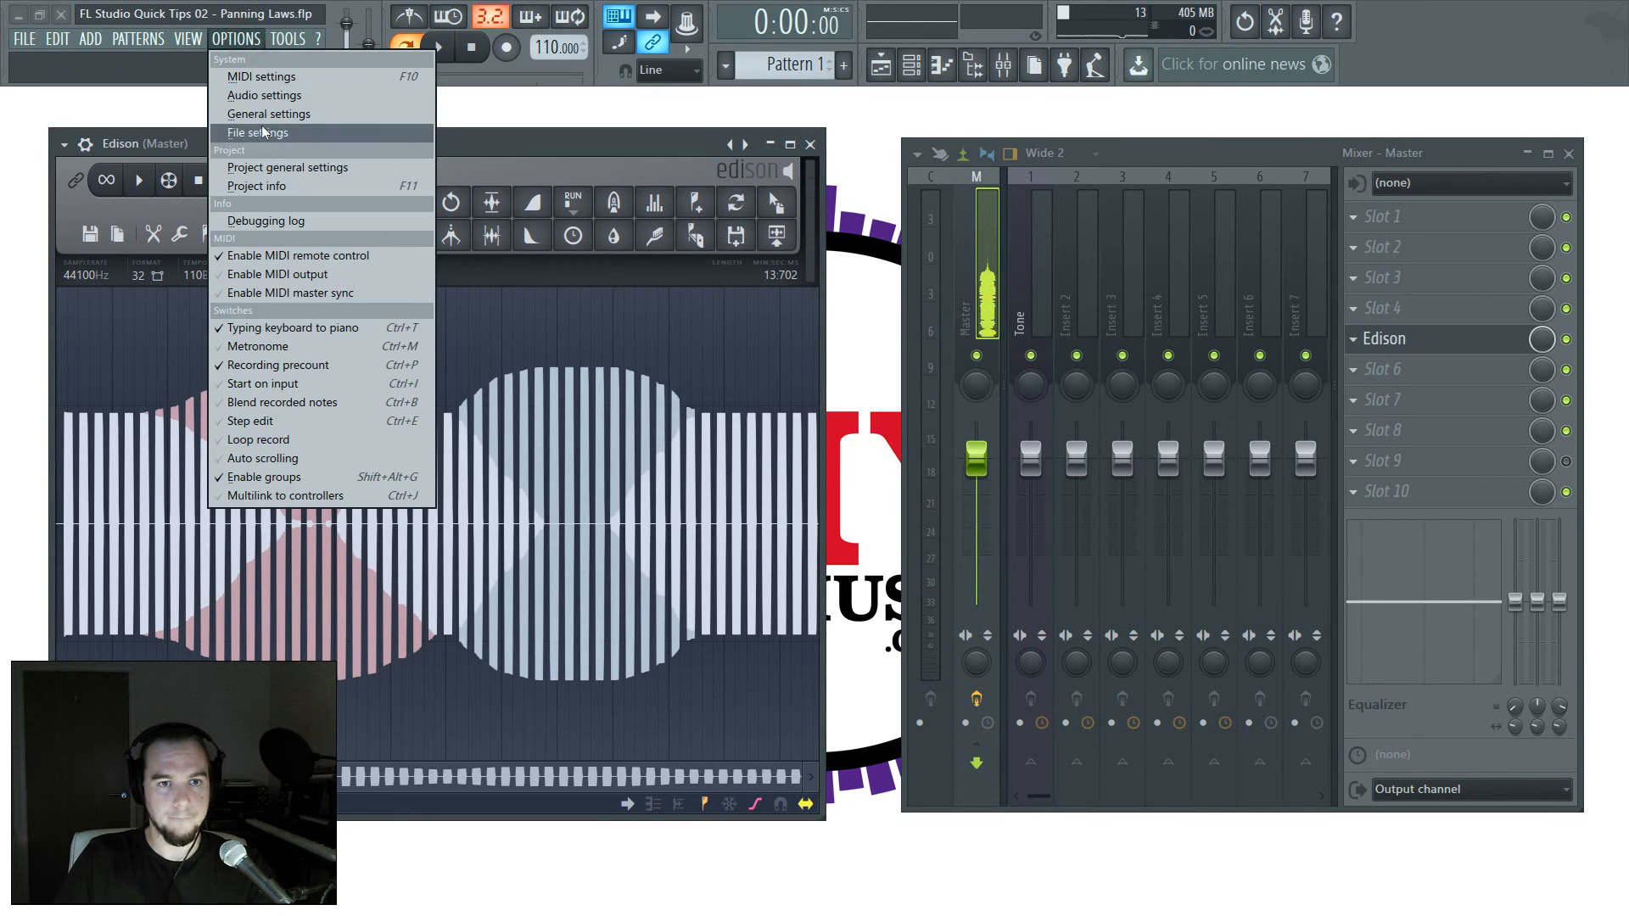
click(287, 167)
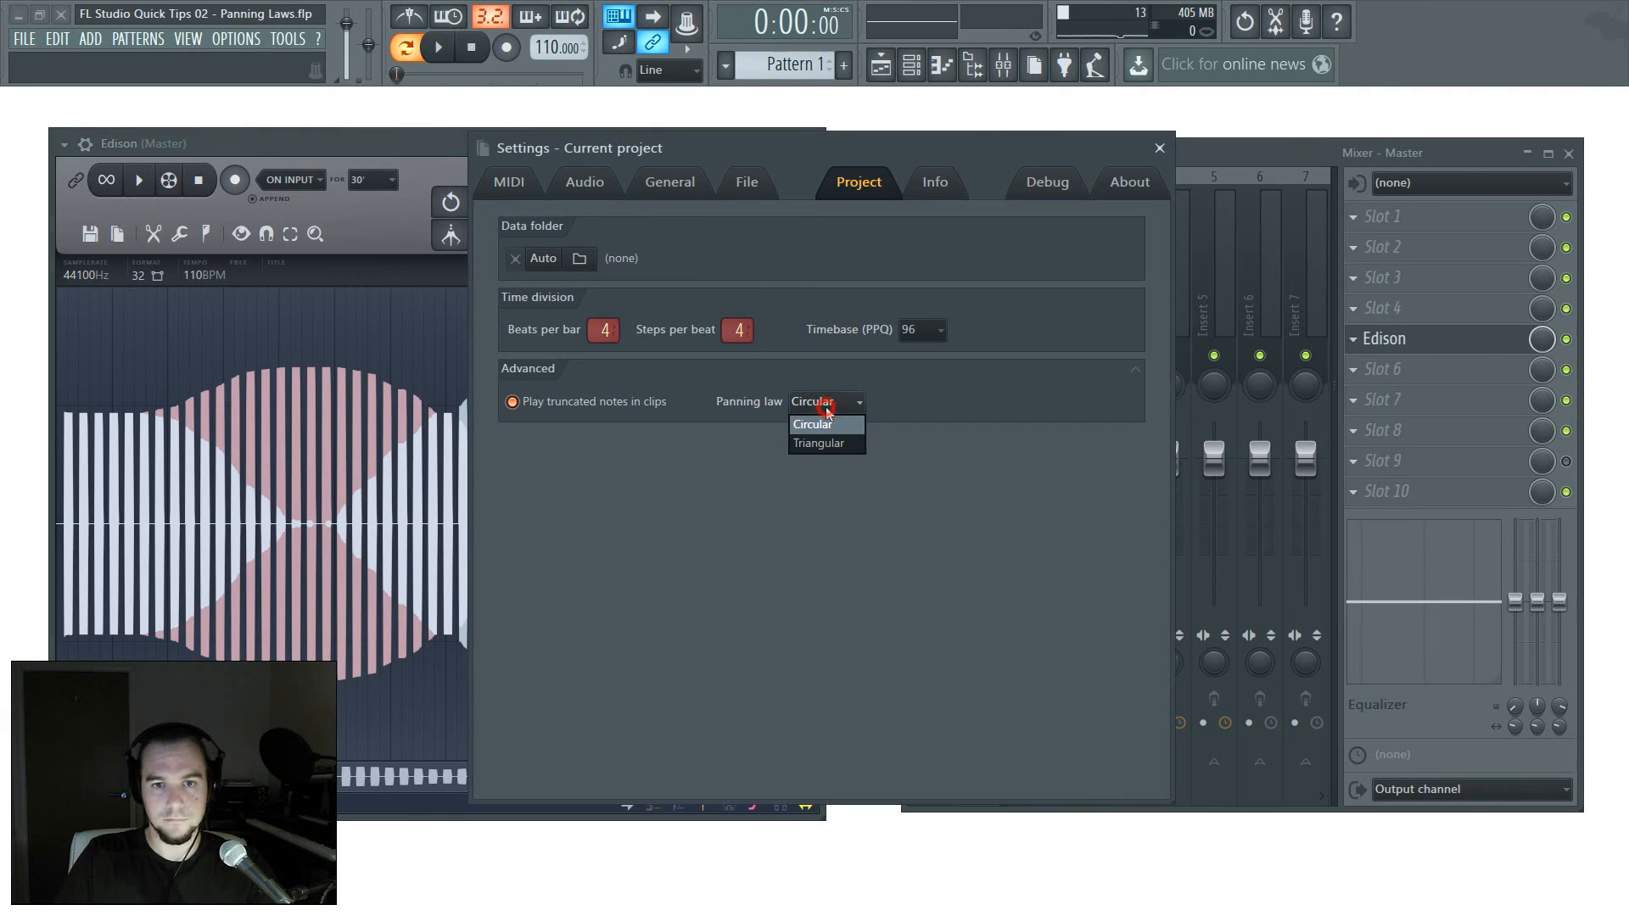
click(819, 443)
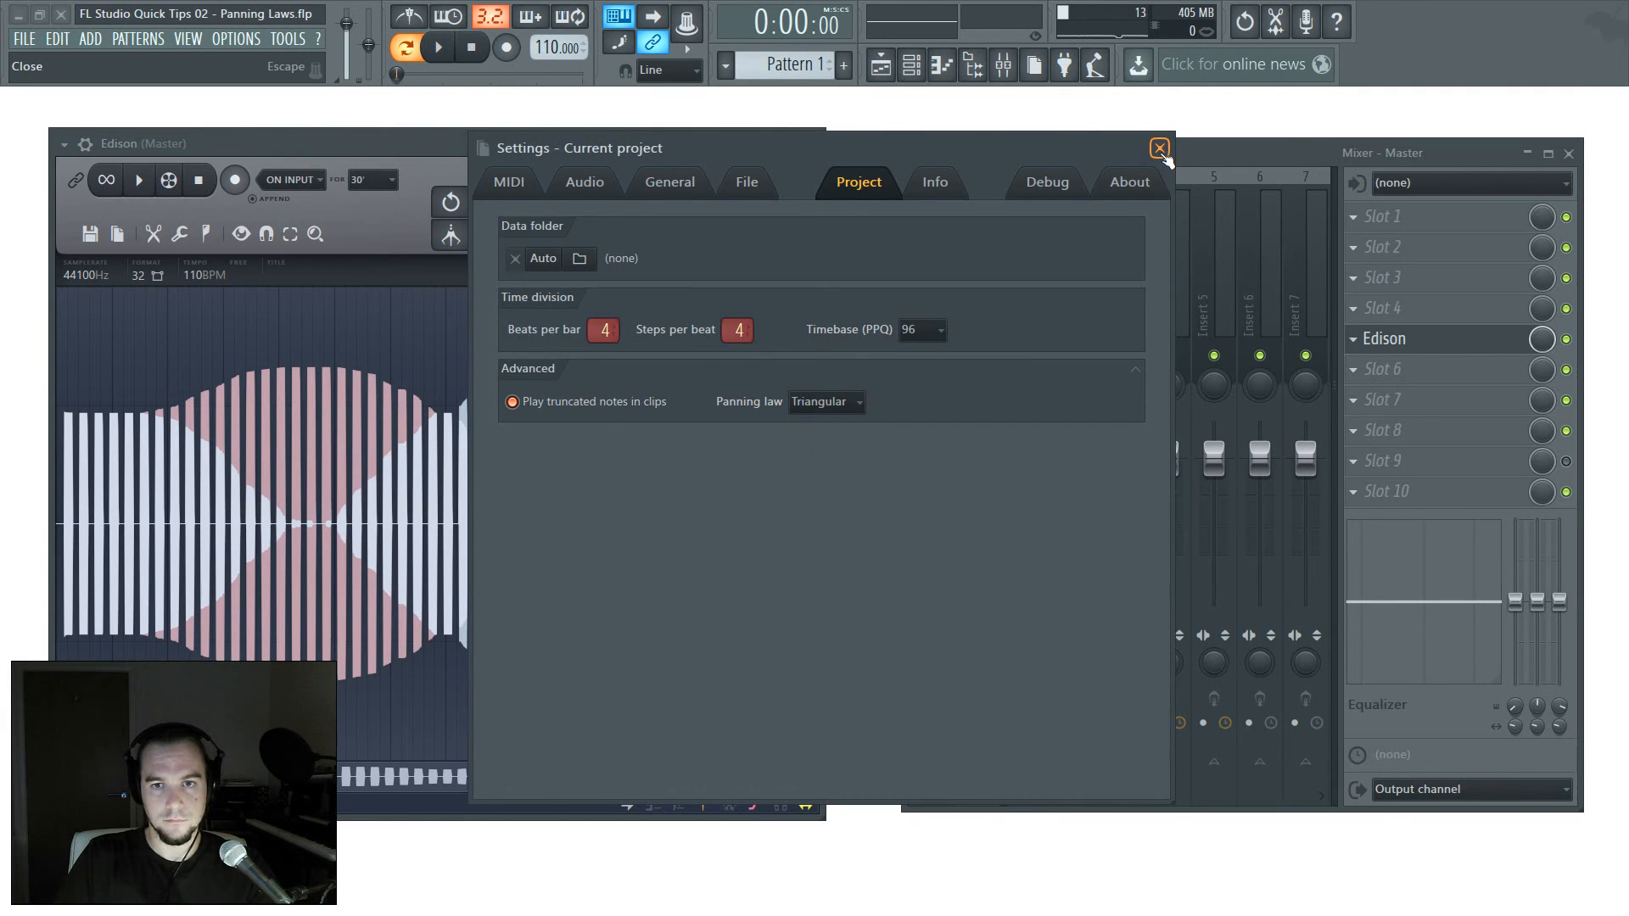
click(1157, 148)
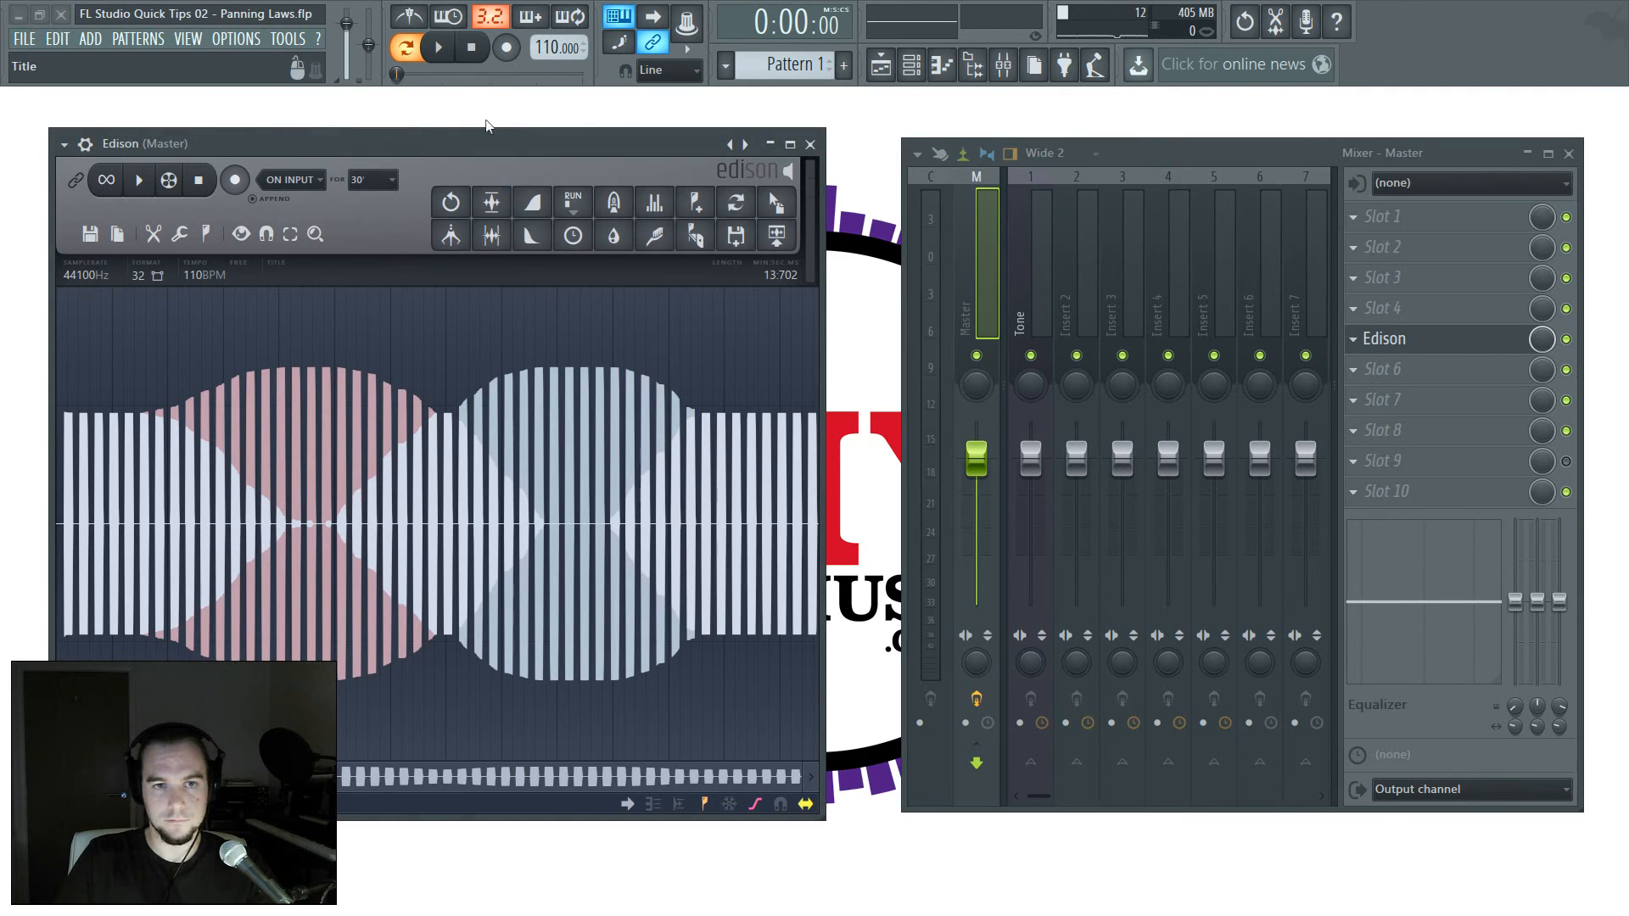
Step: Record a second take of the tone sweep into Edison under the Triangular law
click(234, 180)
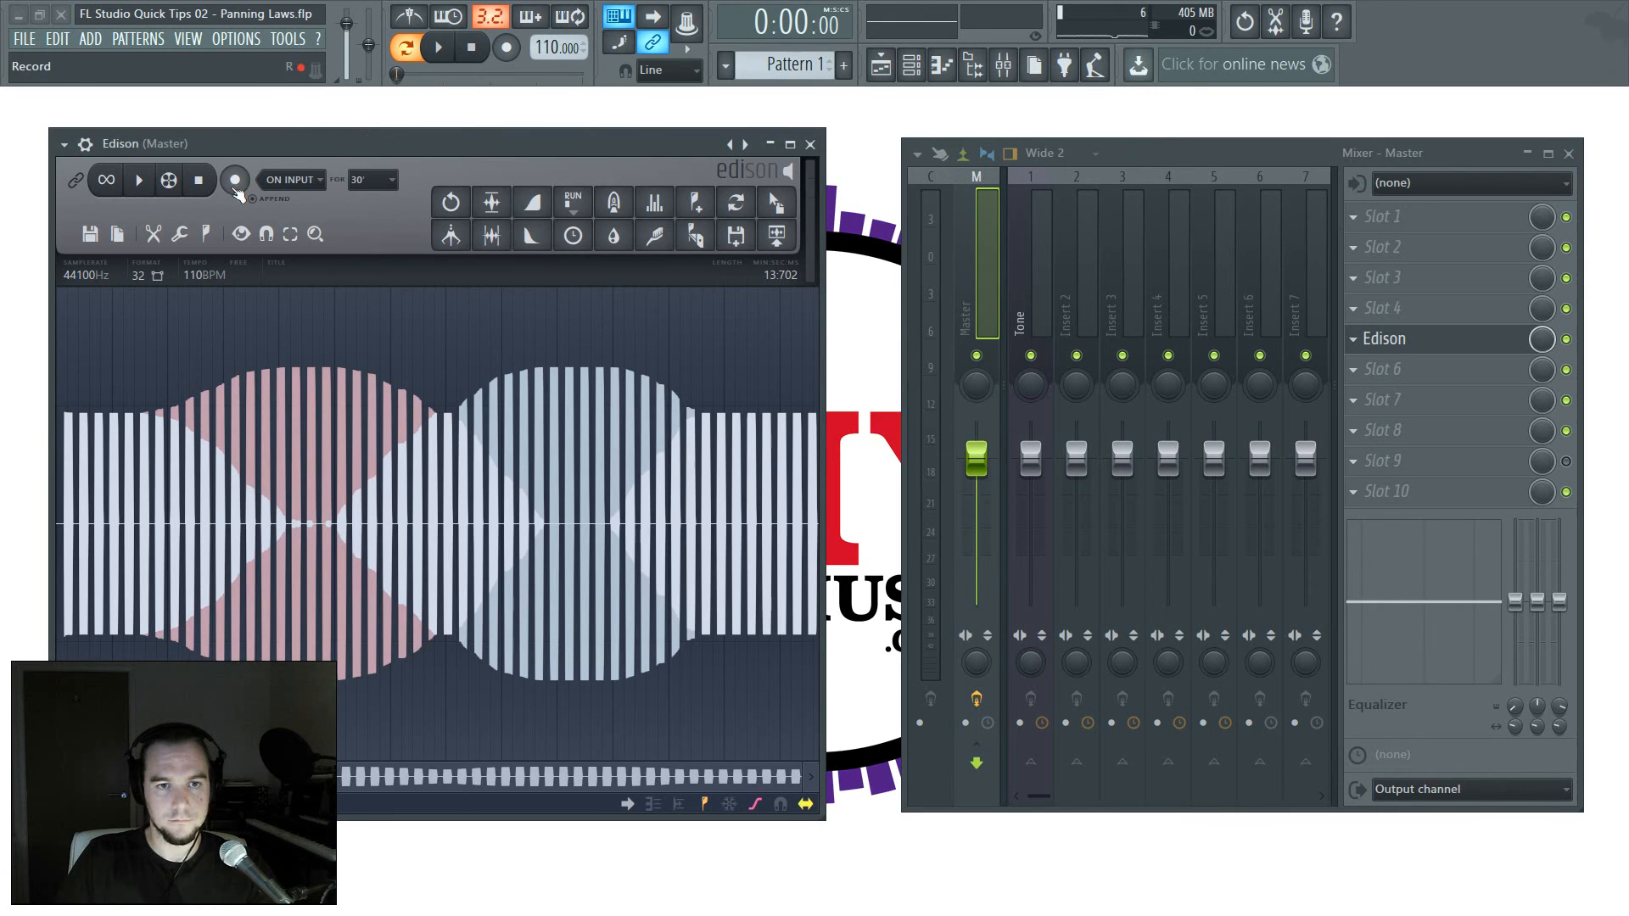
click(234, 179)
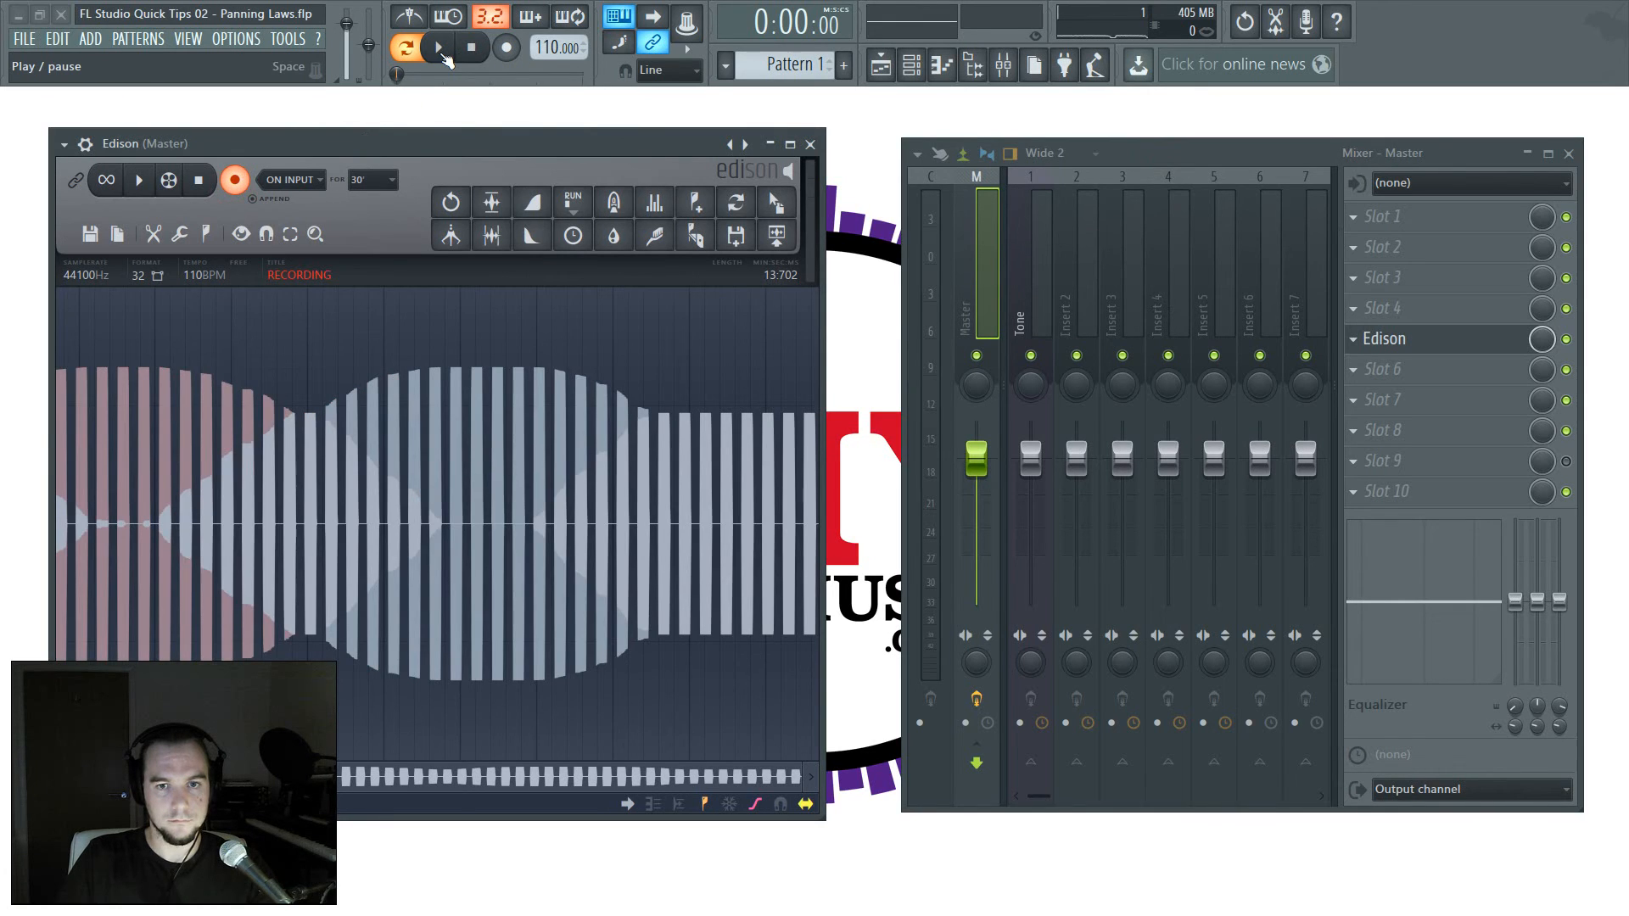
click(436, 47)
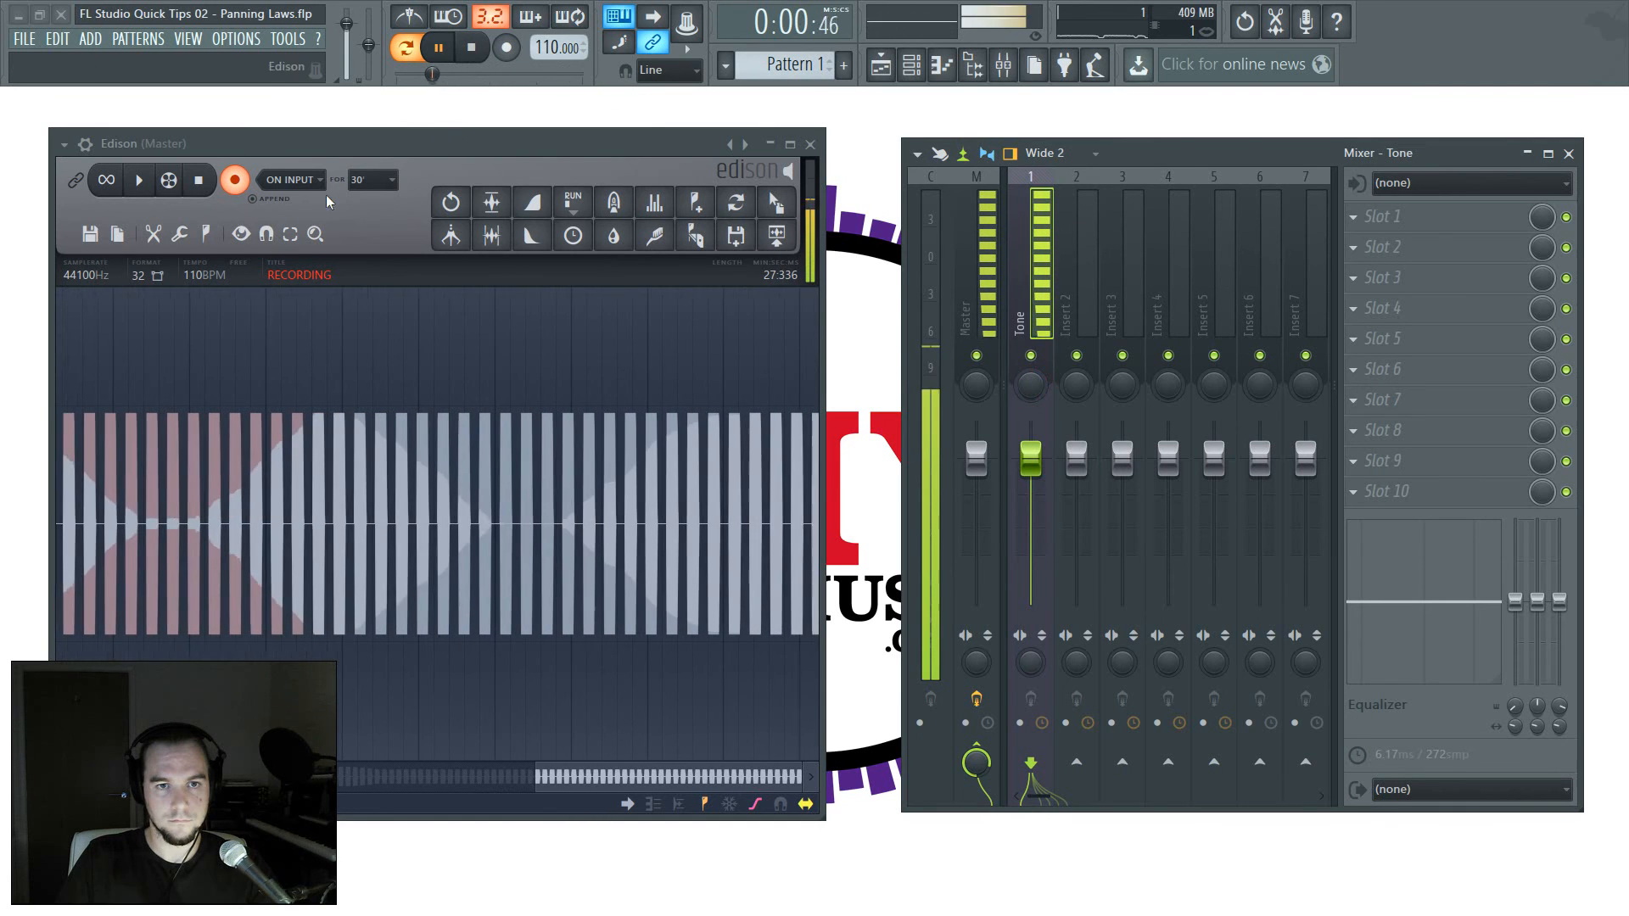
click(469, 47)
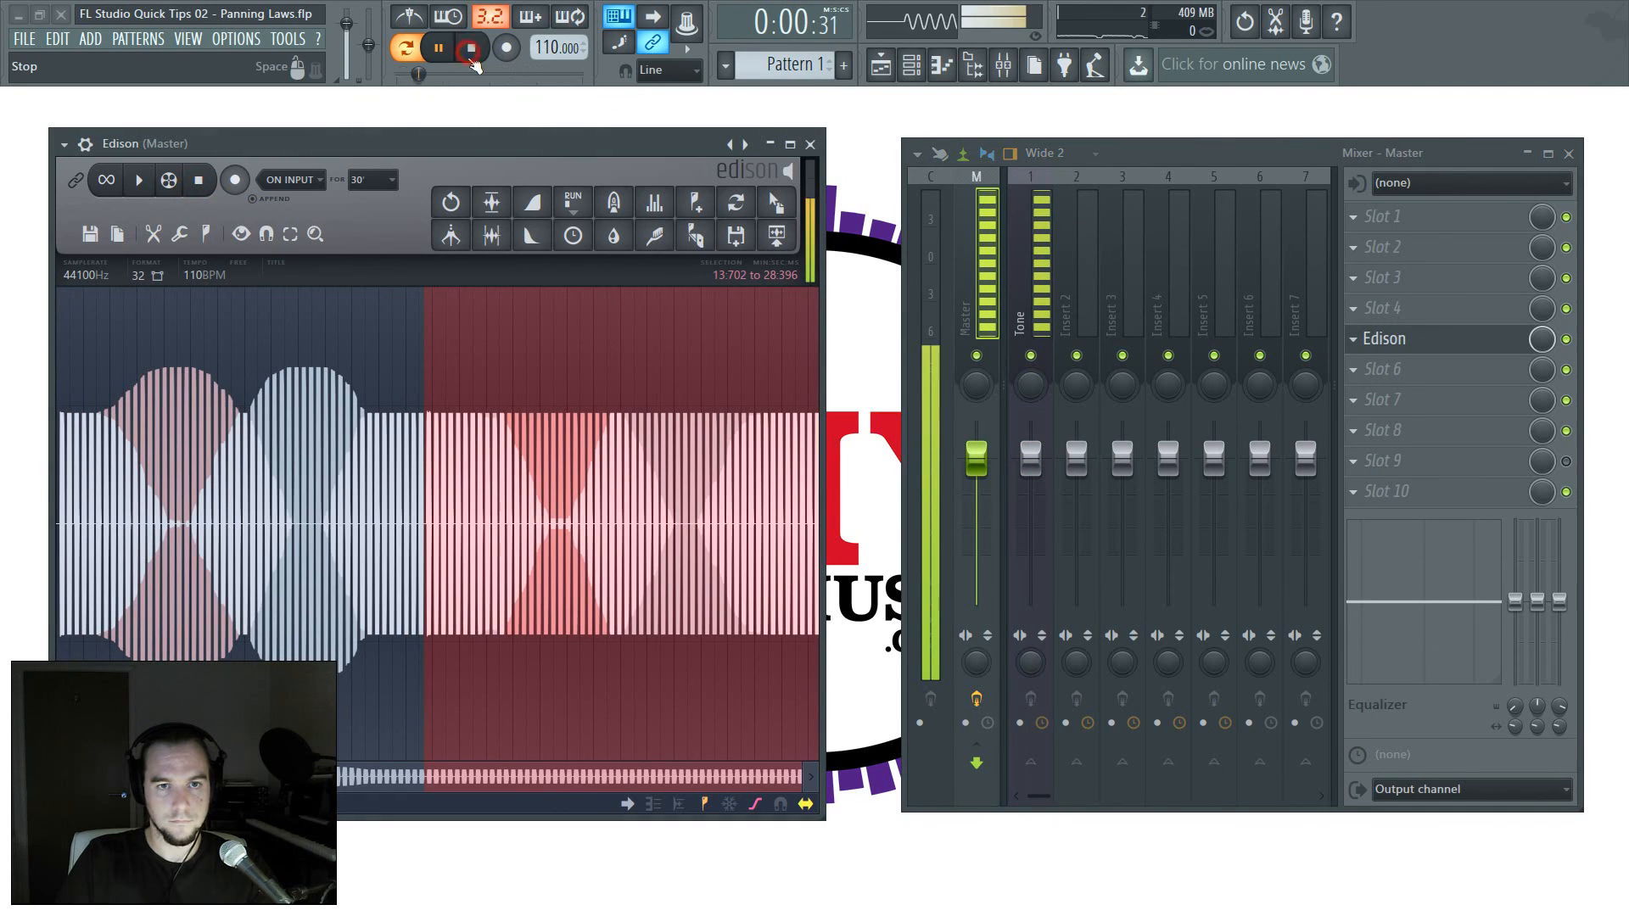
click(469, 48)
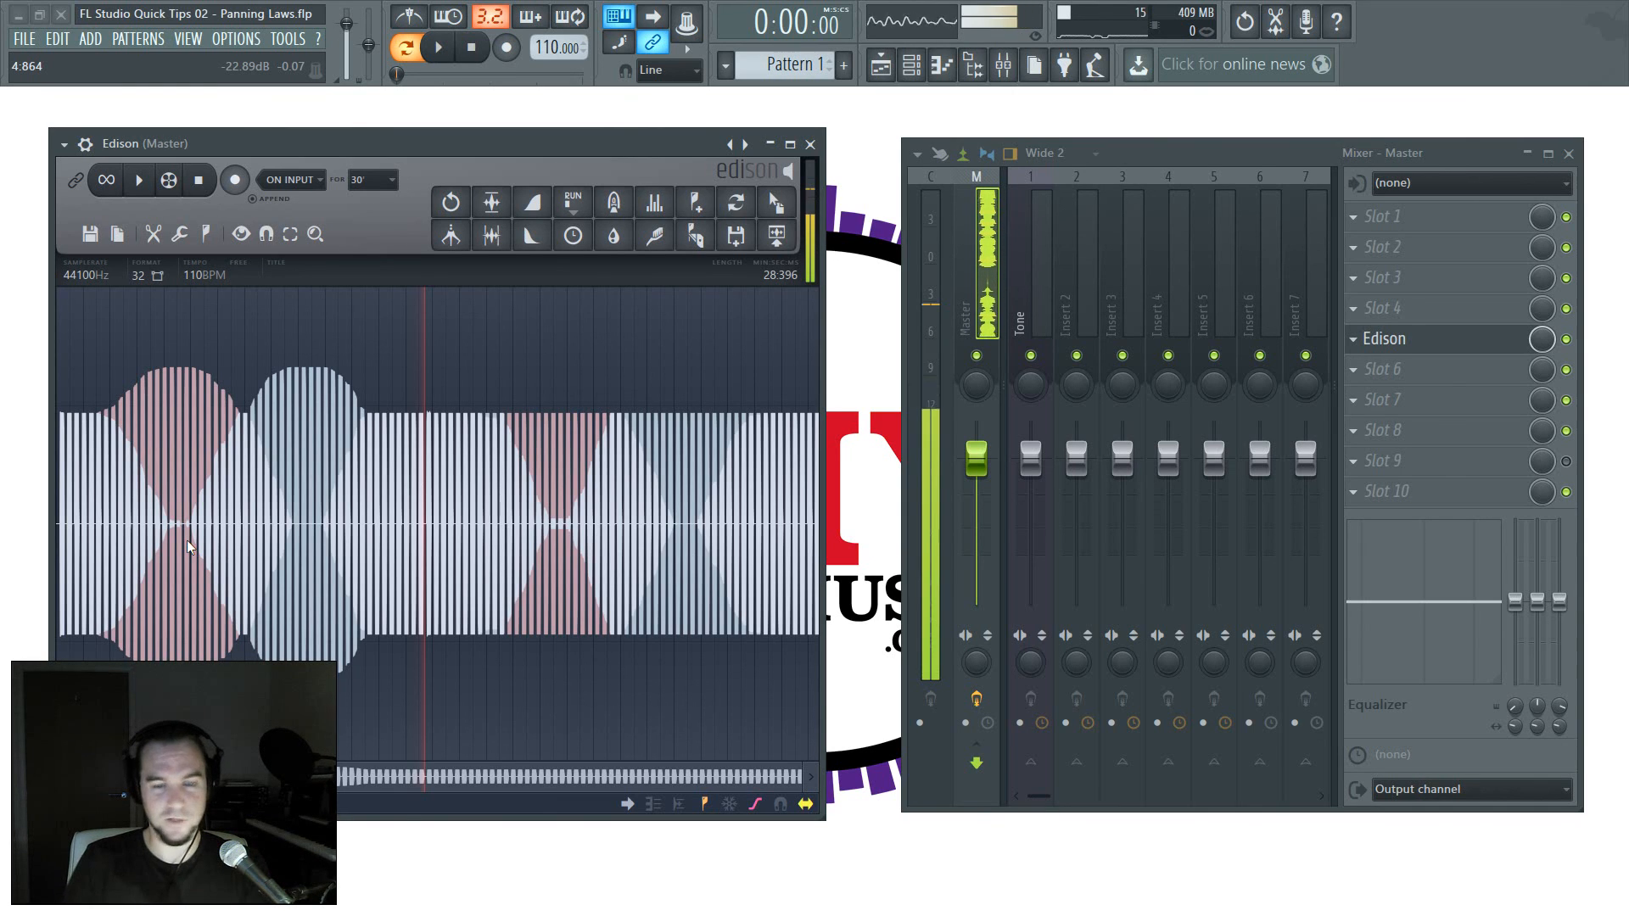
mouse_move(791, 144)
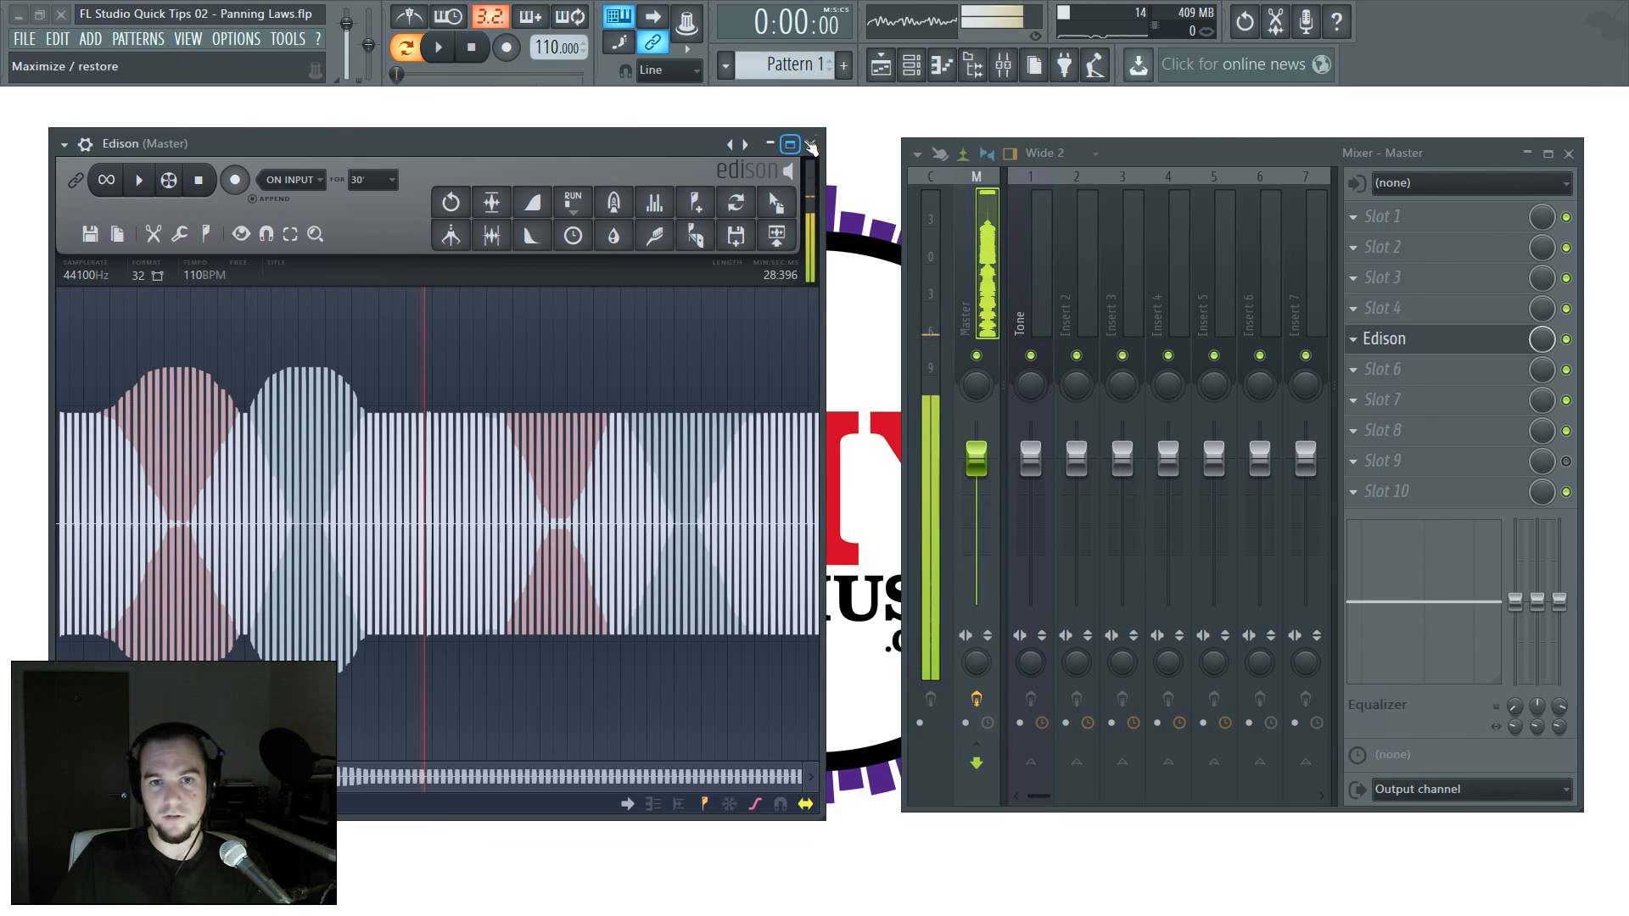
Step: Close the Edison window and then the Mixer window
click(810, 144)
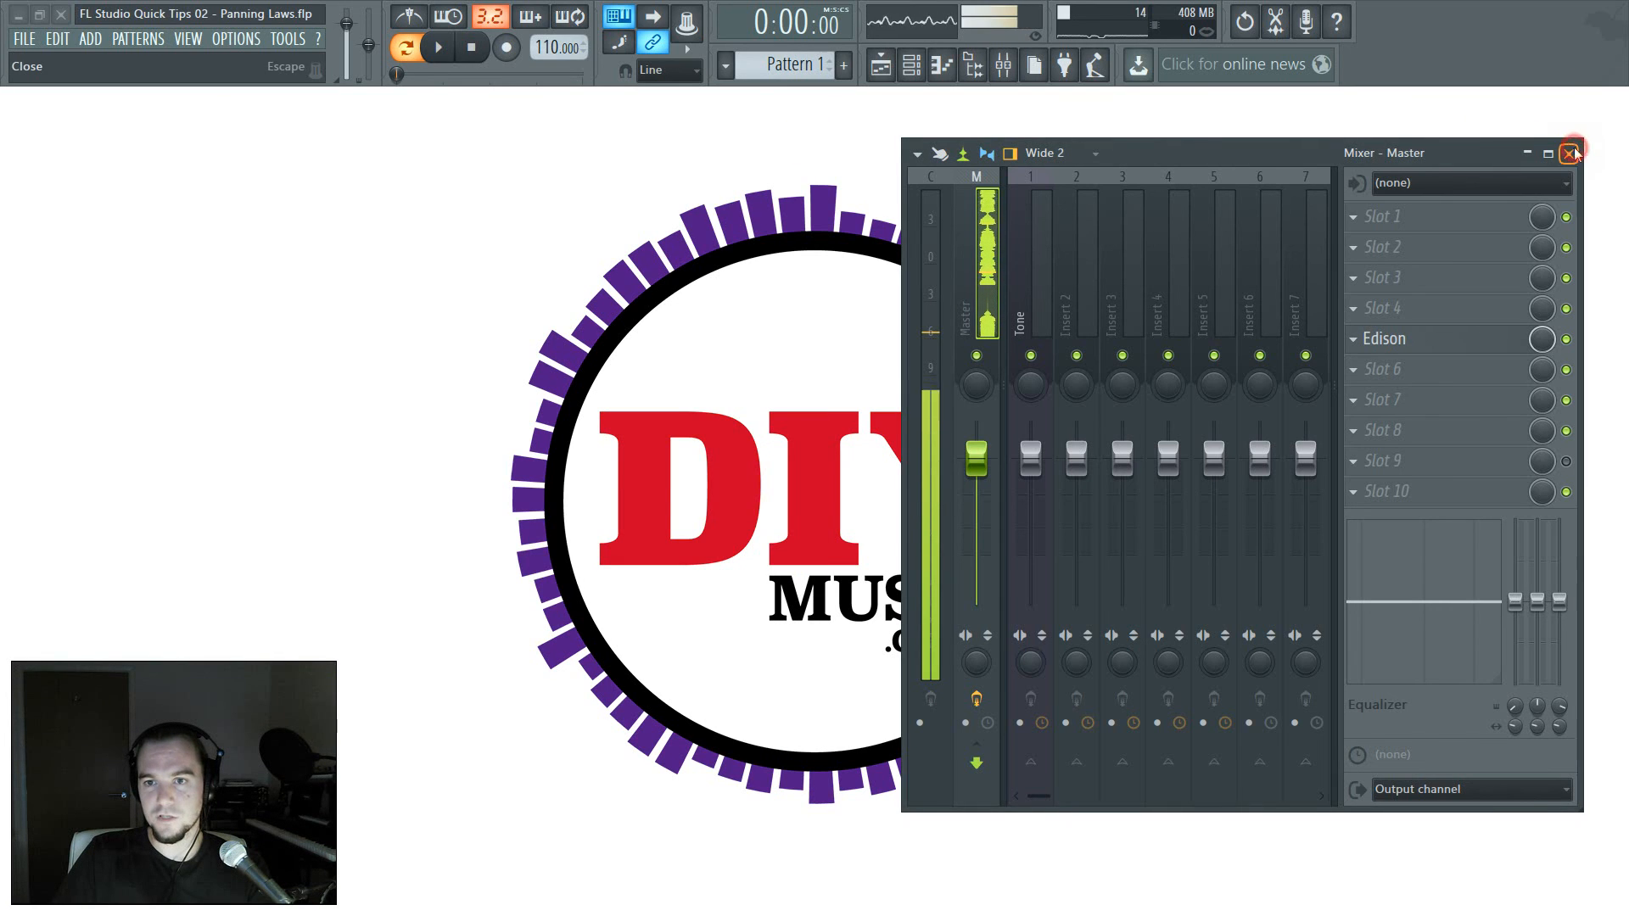
click(1570, 153)
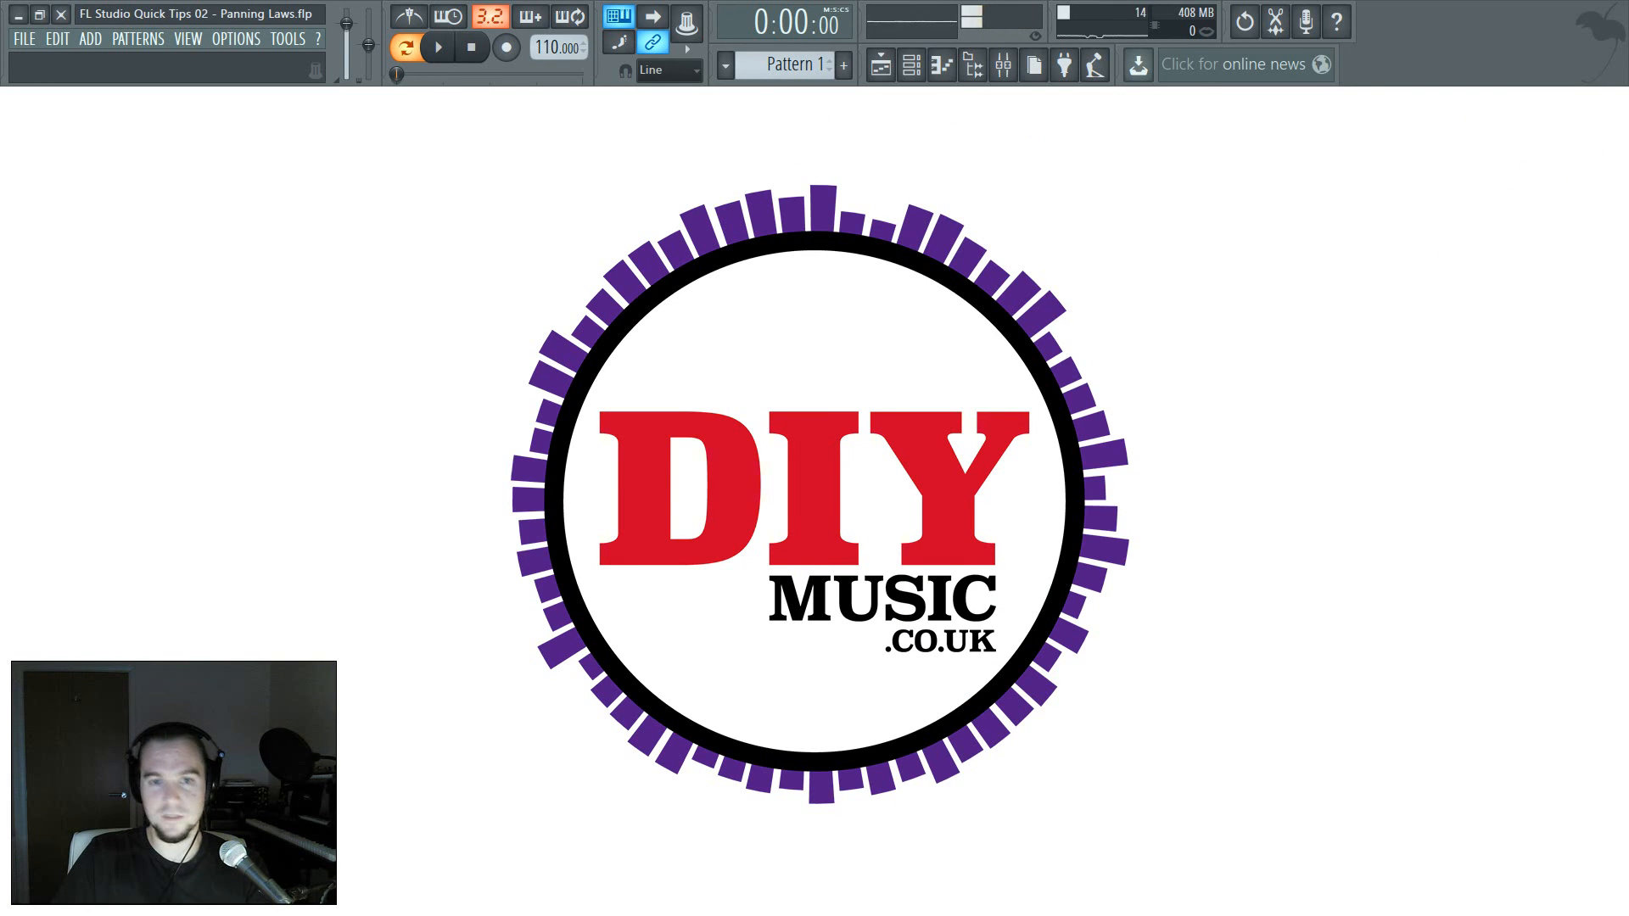